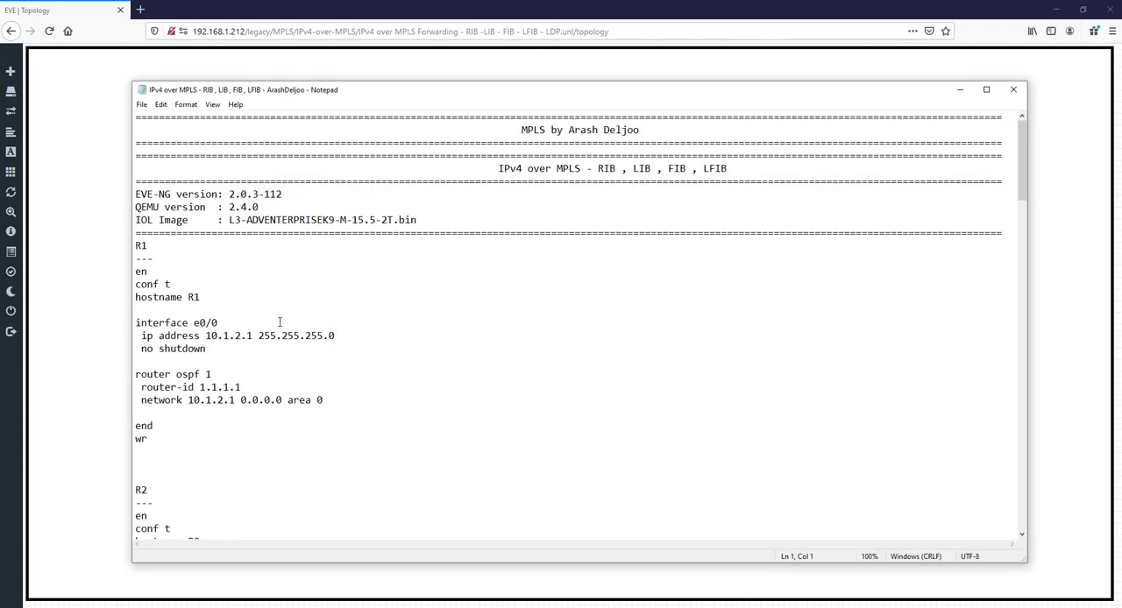
Scroll past the R1–R5 router configs to the end of the notes
scroll("down", 3)
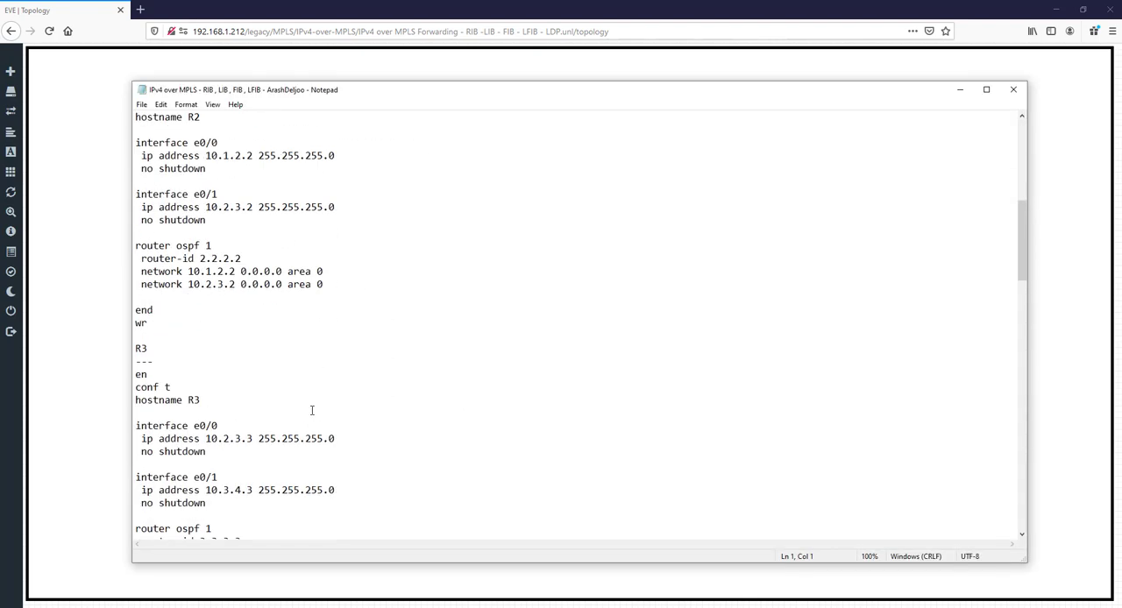
scroll("down", 3)
type("===================================================================")
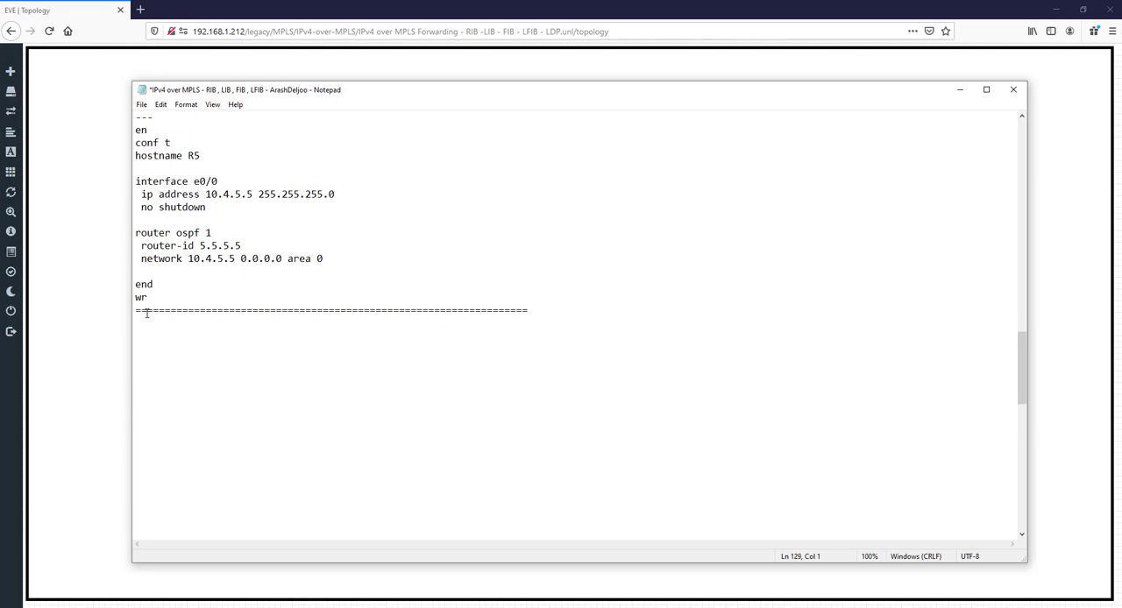
scroll("down", 3)
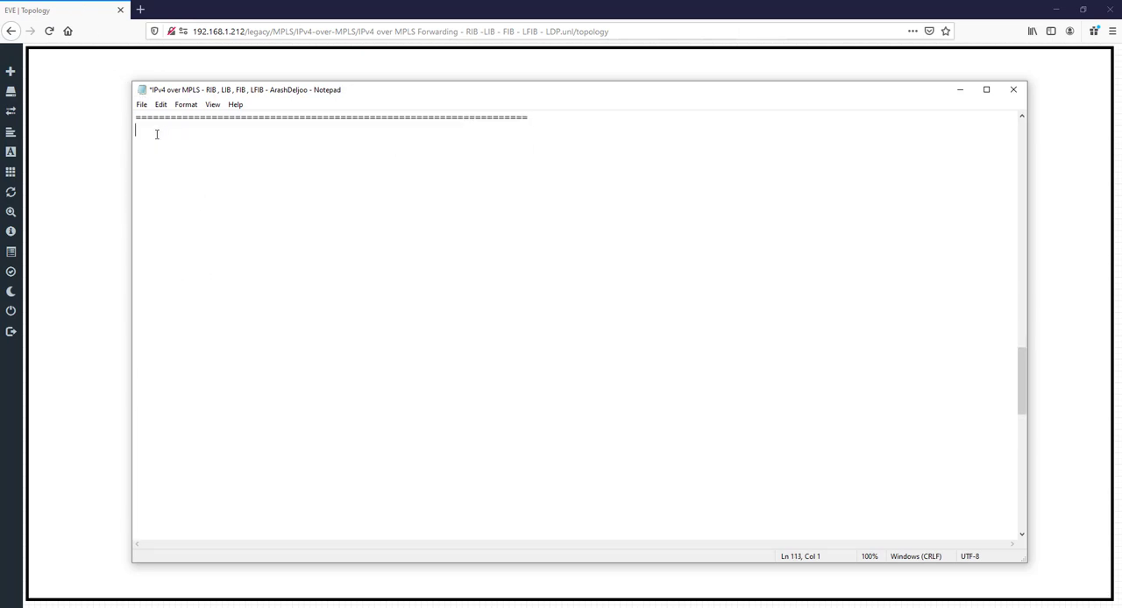
Add the line 'MPLS : Multi Protocol Label Switching' followed by blank space
type("MPLS")
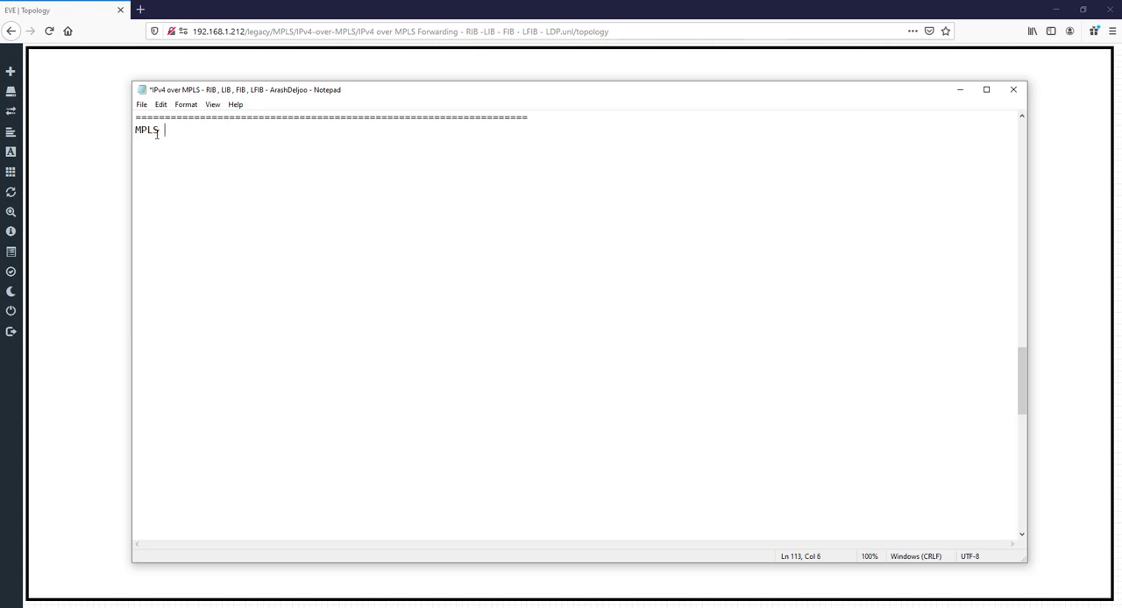
type(": Mul")
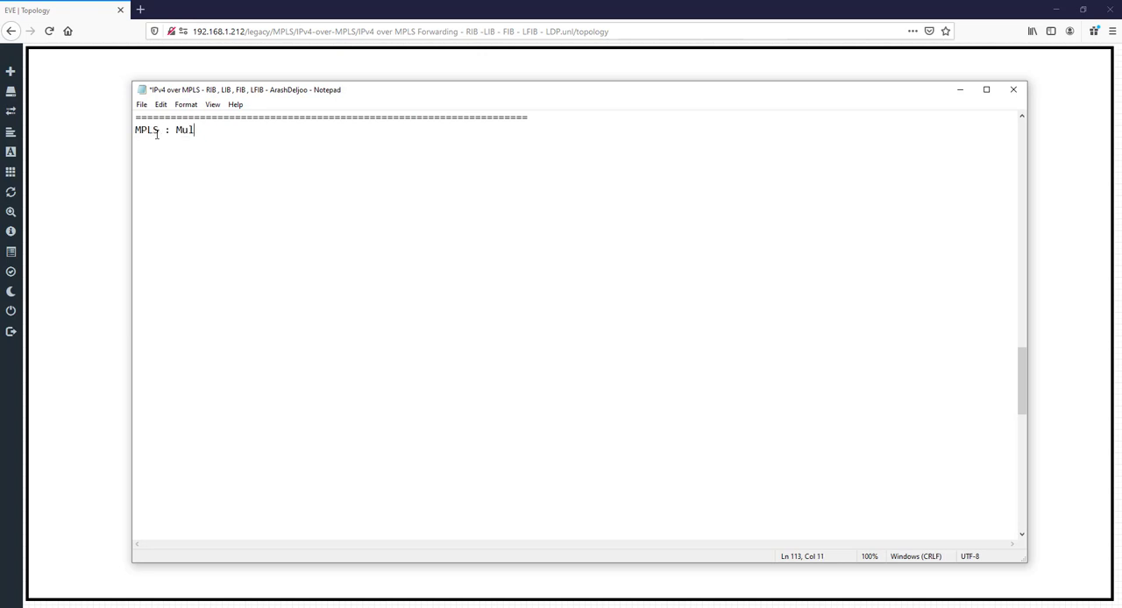
type("ti Protocol Label")
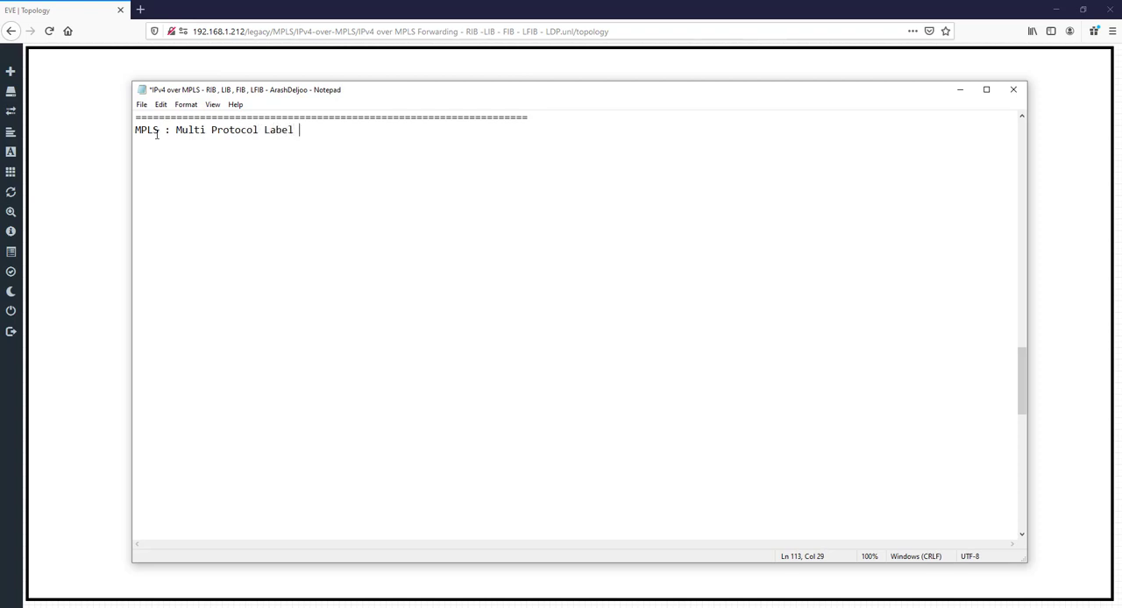
type("Switching")
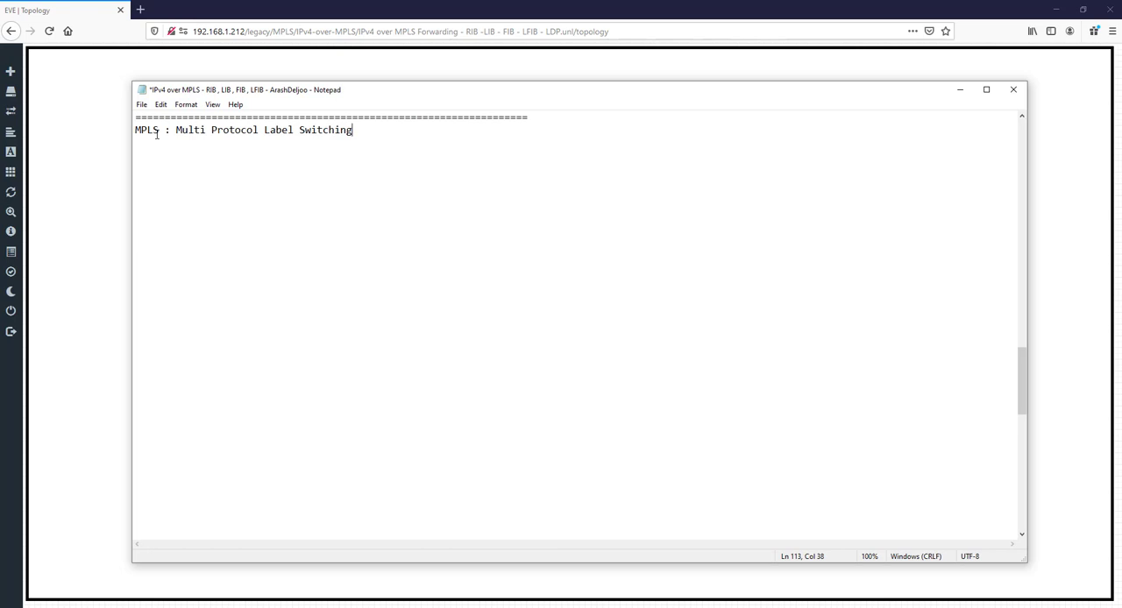
key("Enter")
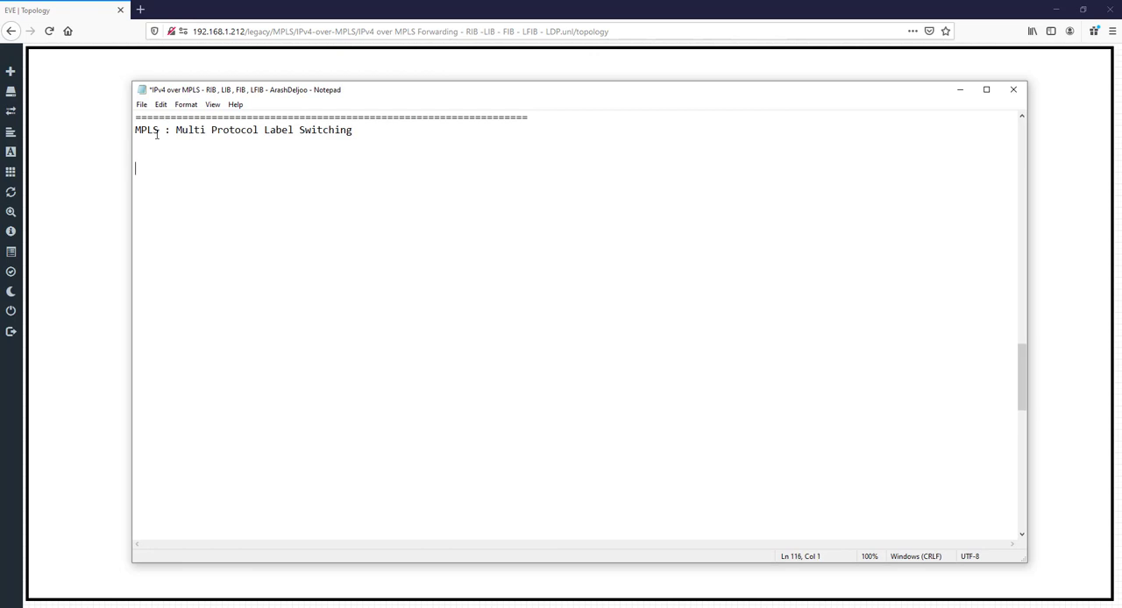
Write the note 'IP-Routing ------> DST-IP Routing-Table ------> DST-IP'
type("IP-")
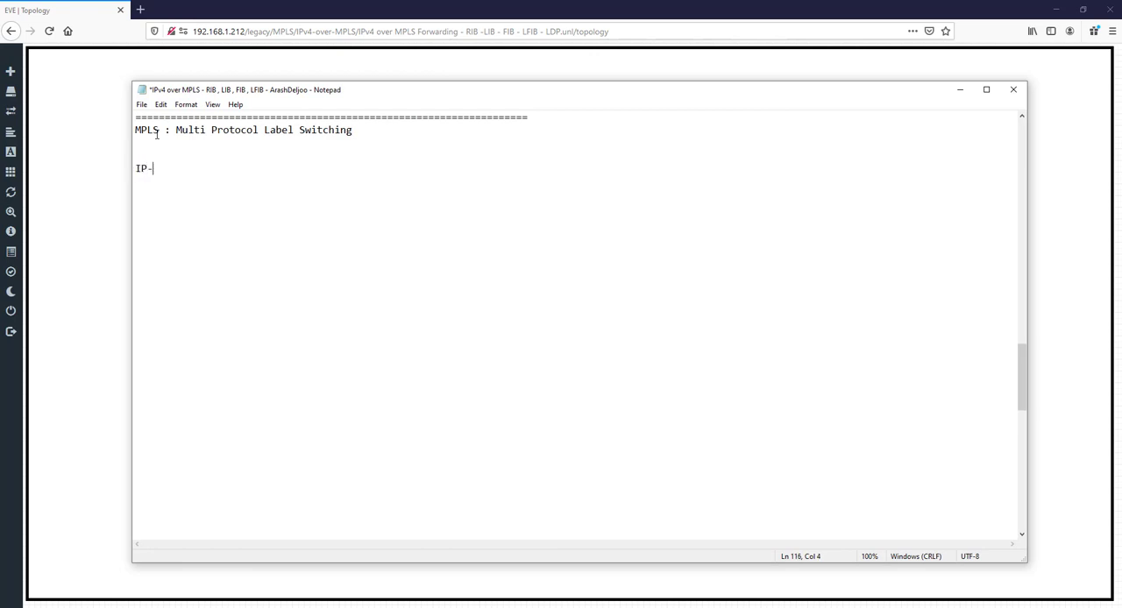
type("Rout")
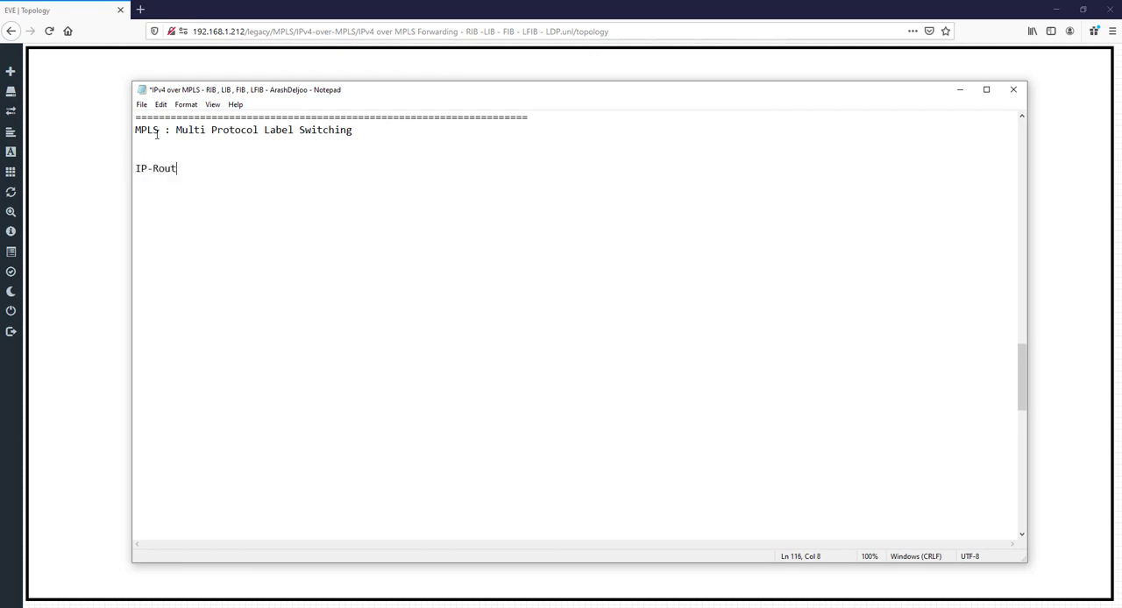
type("ing  ------>")
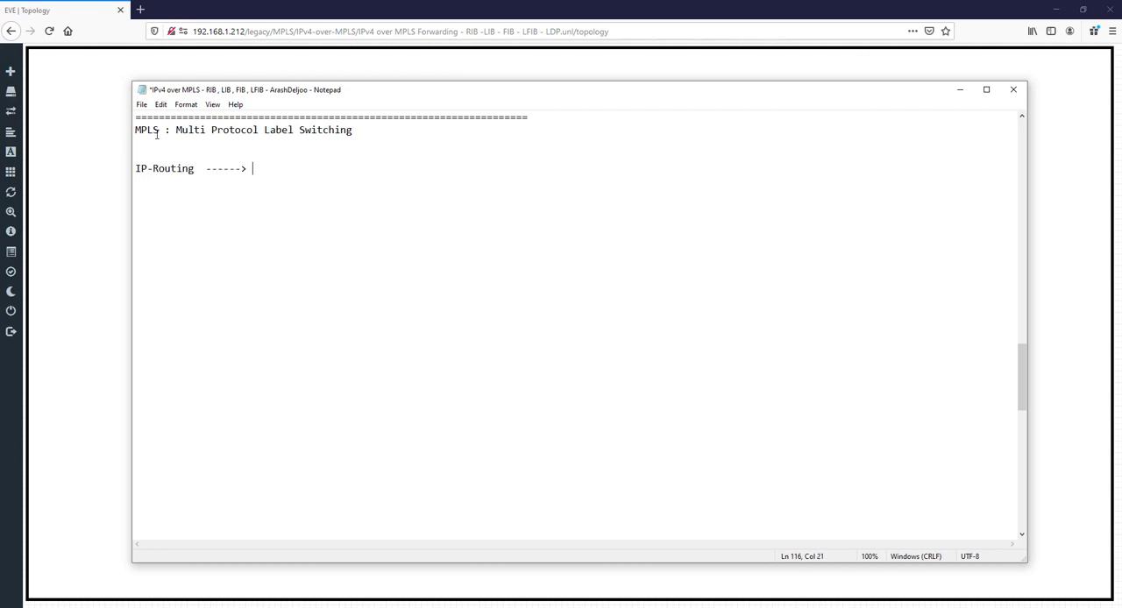
type("DST-")
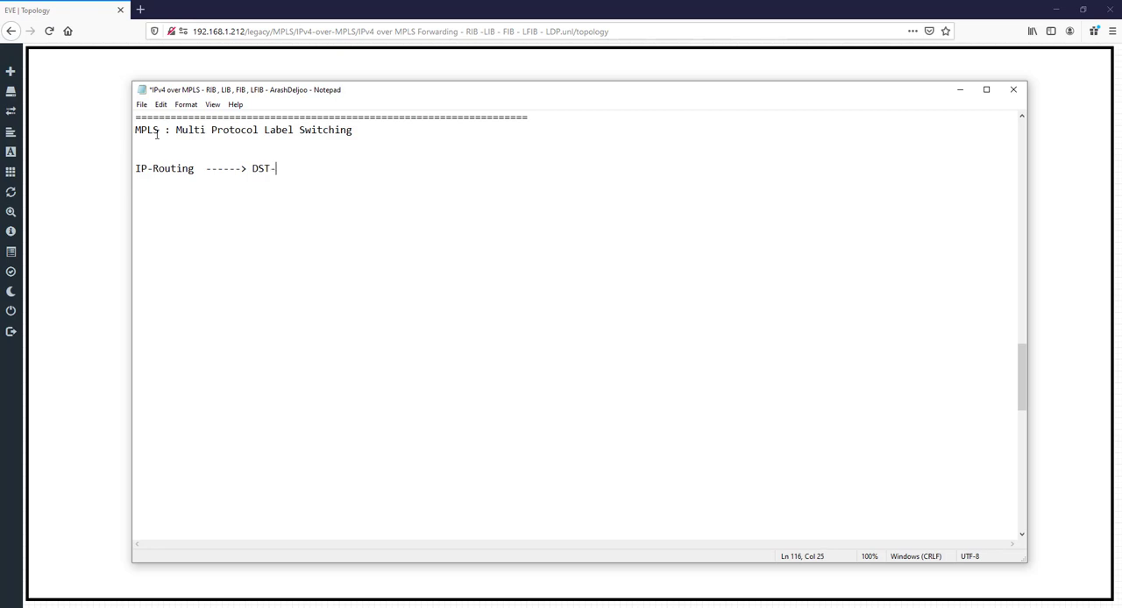
type("I")
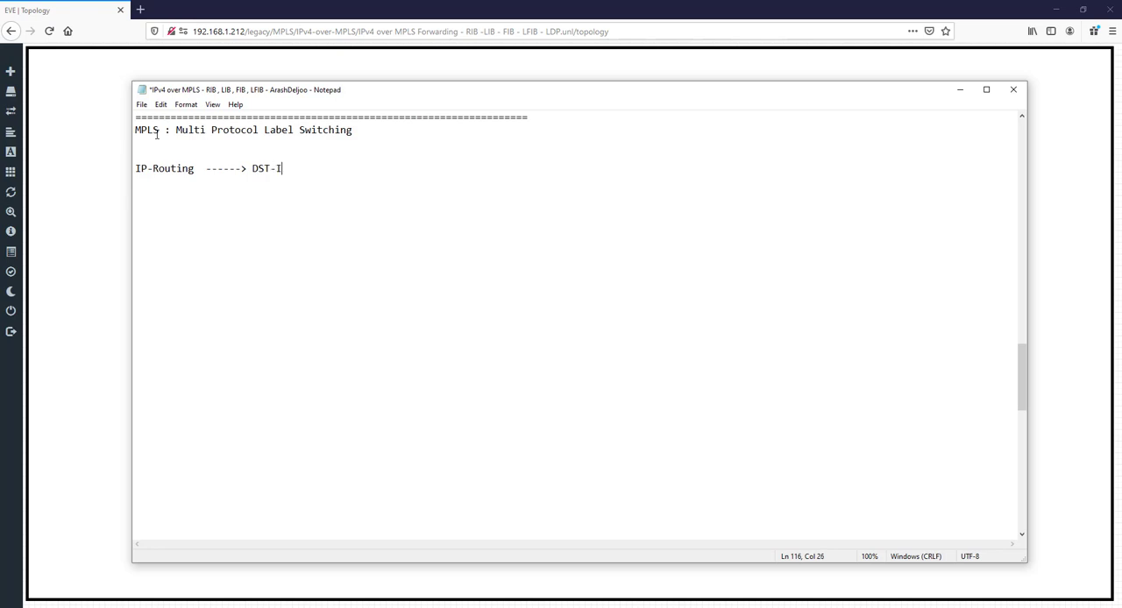
type("P")
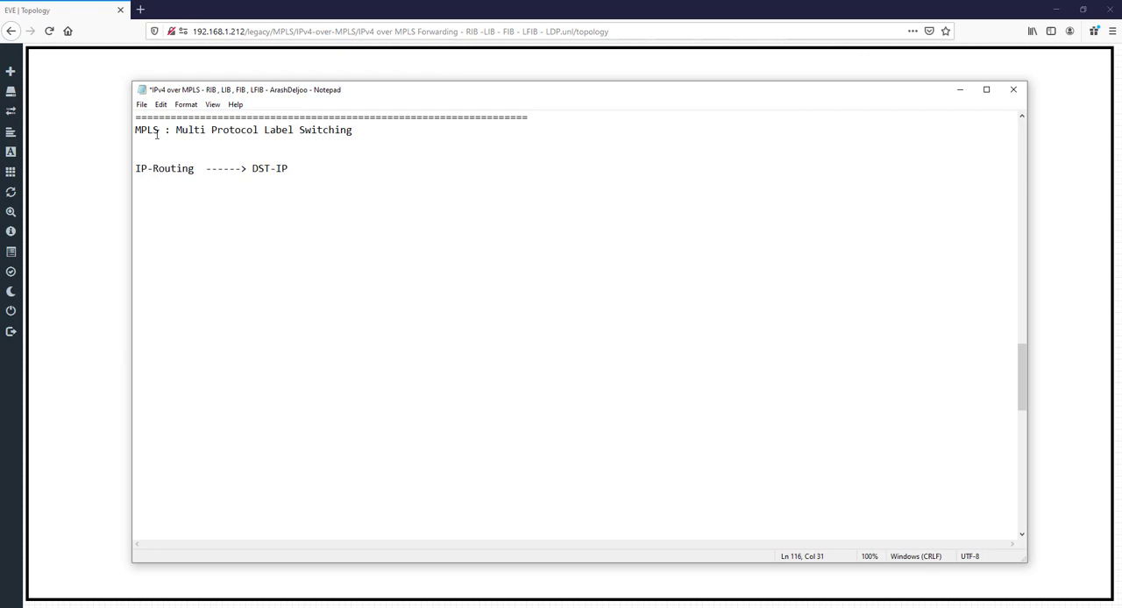
type("Routing-Tab")
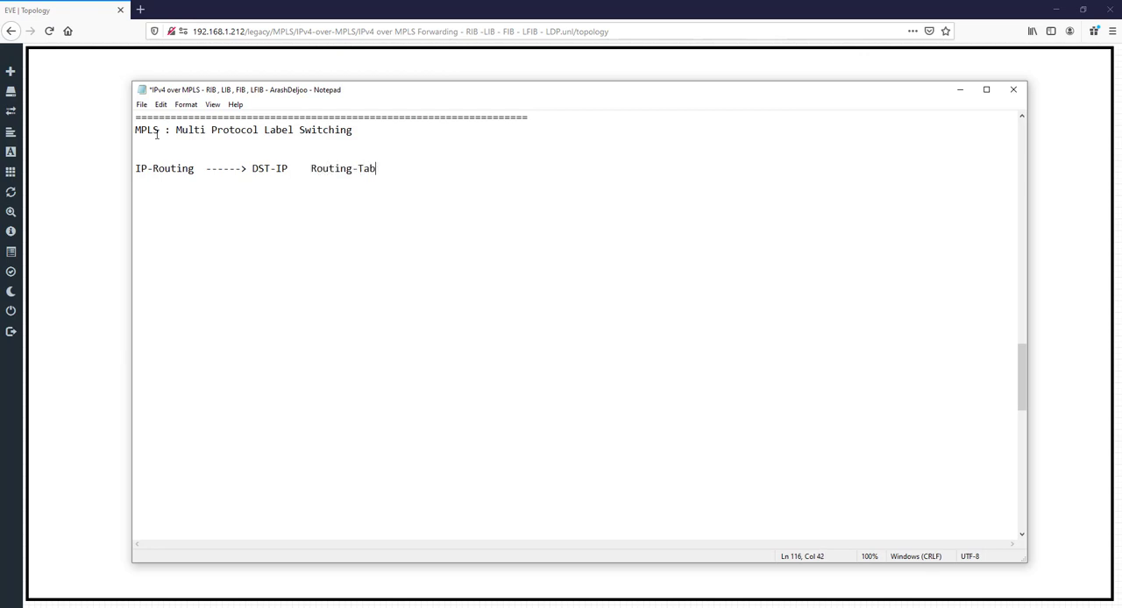
type("le")
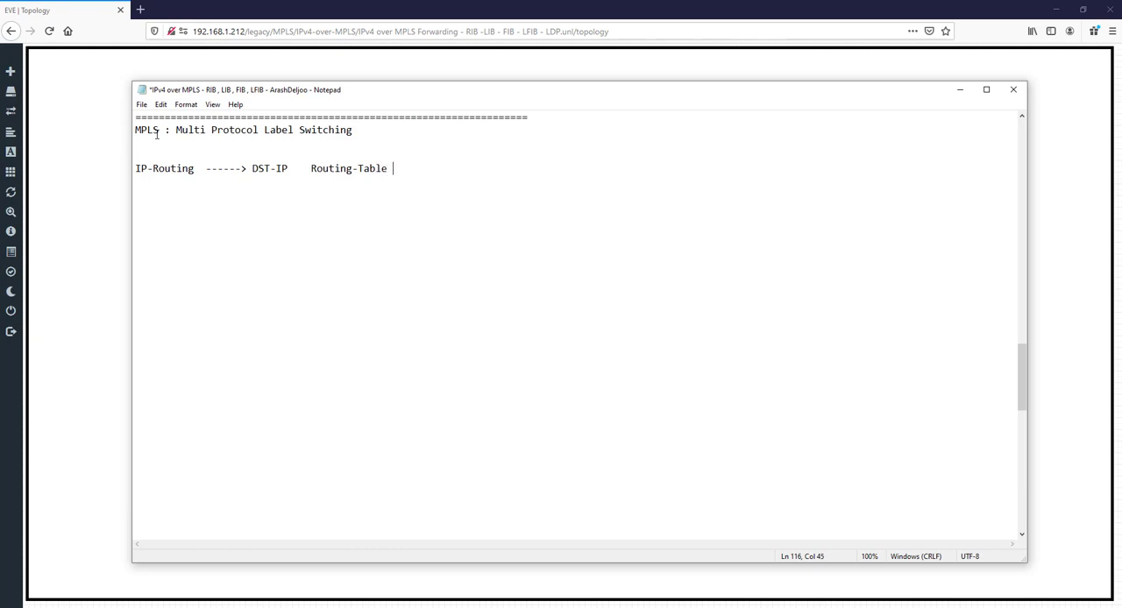
type("------> DS")
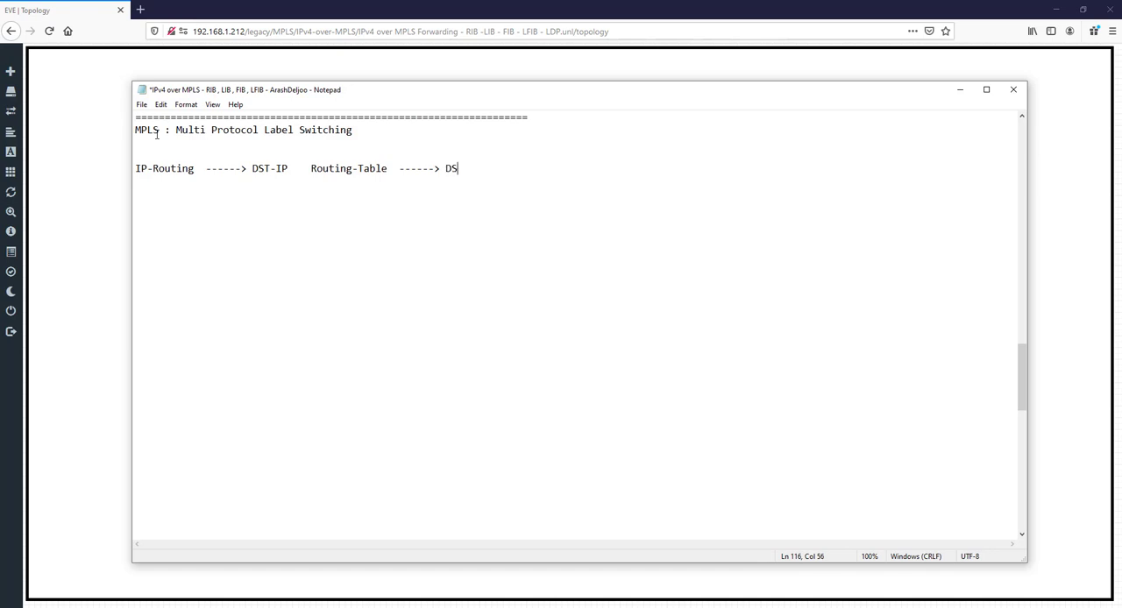
type("T-I")
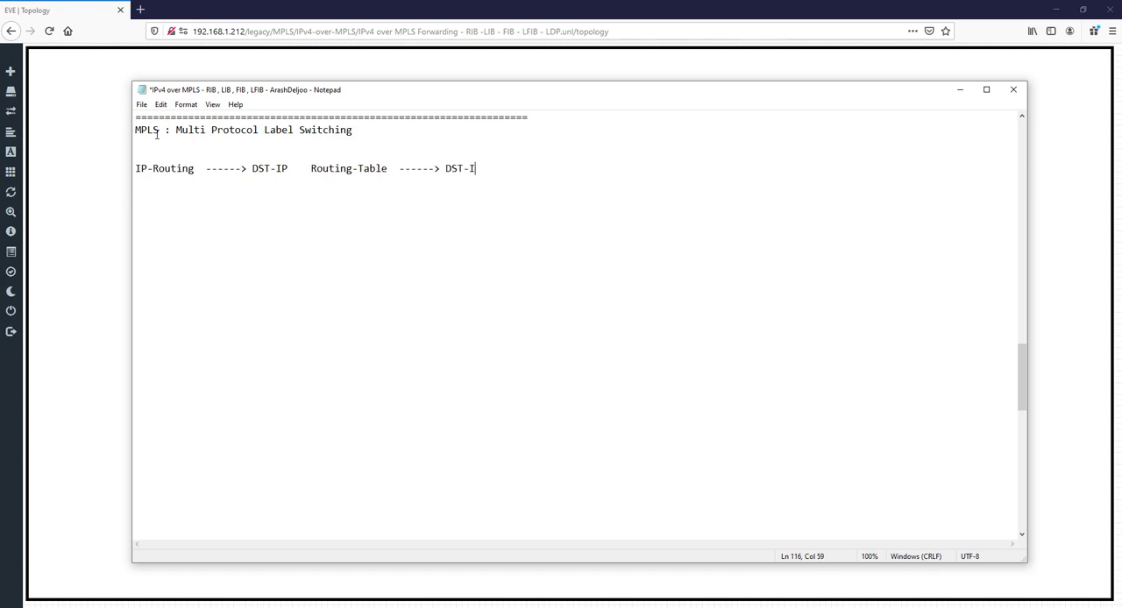
type("P")
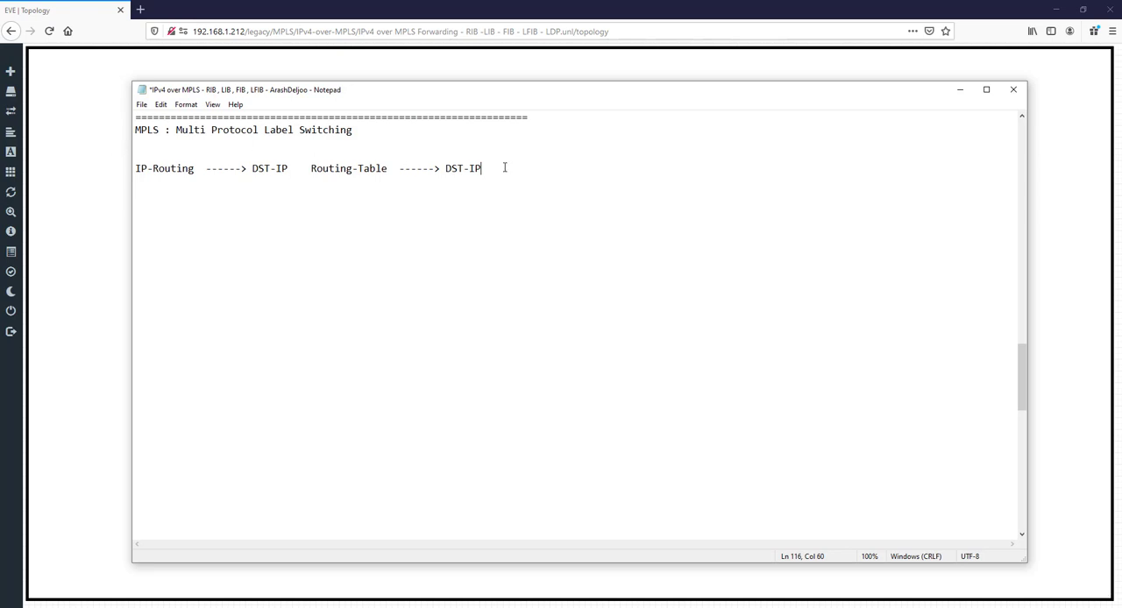
Replace the IP-Routing lookup text with 'RIB[CONTROL] / FIB[DATA]' and save the notes
left_click_drag(200, 169, 481, 168)
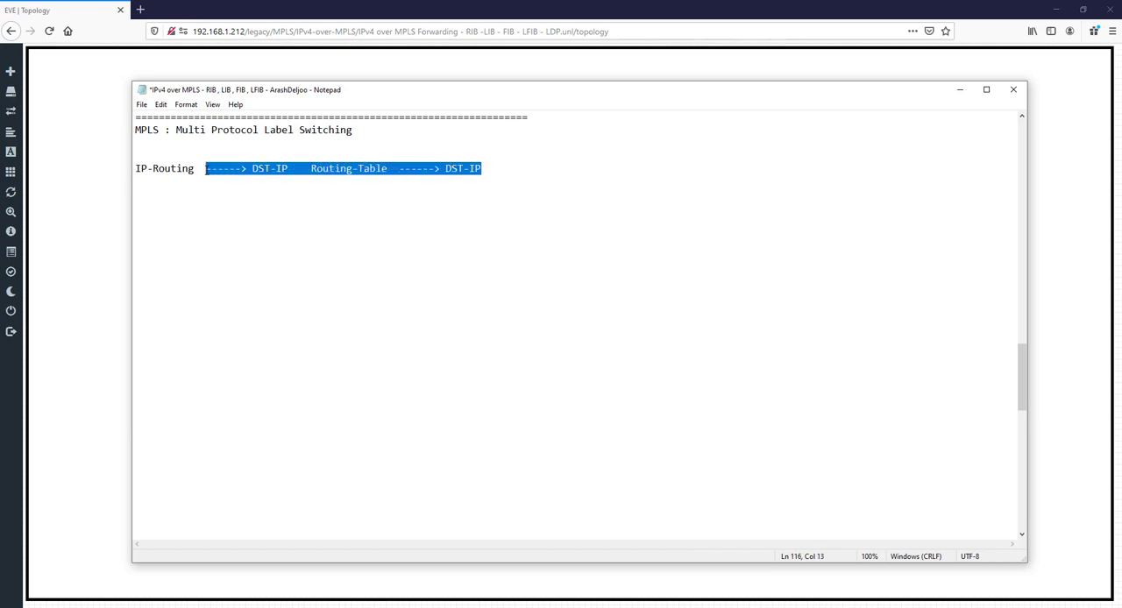
key("Delete")
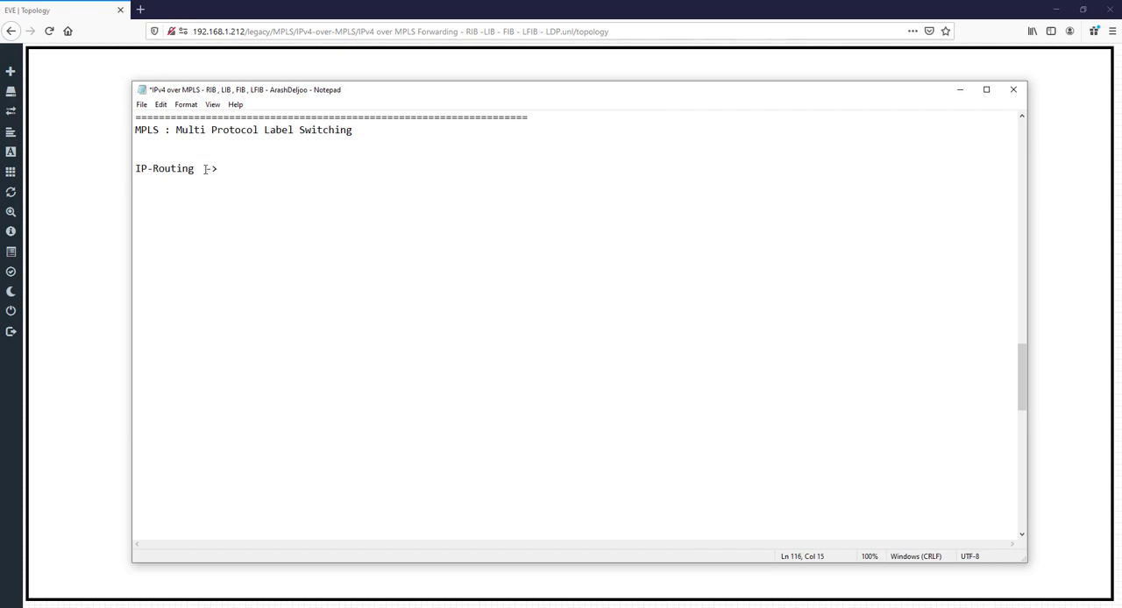
type("RIB")
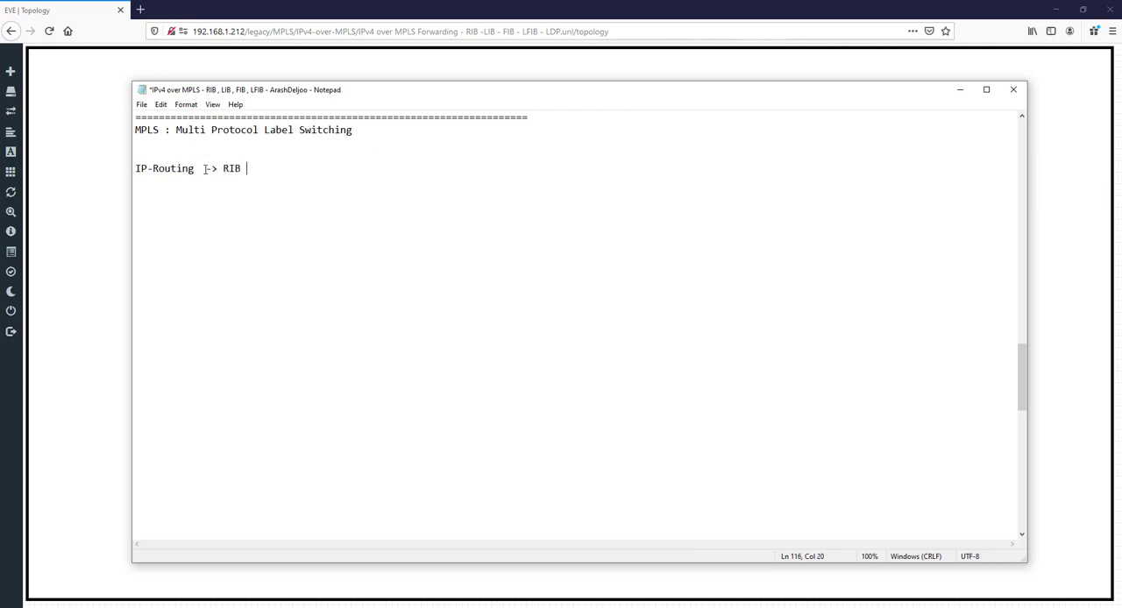
type("/ FIB")
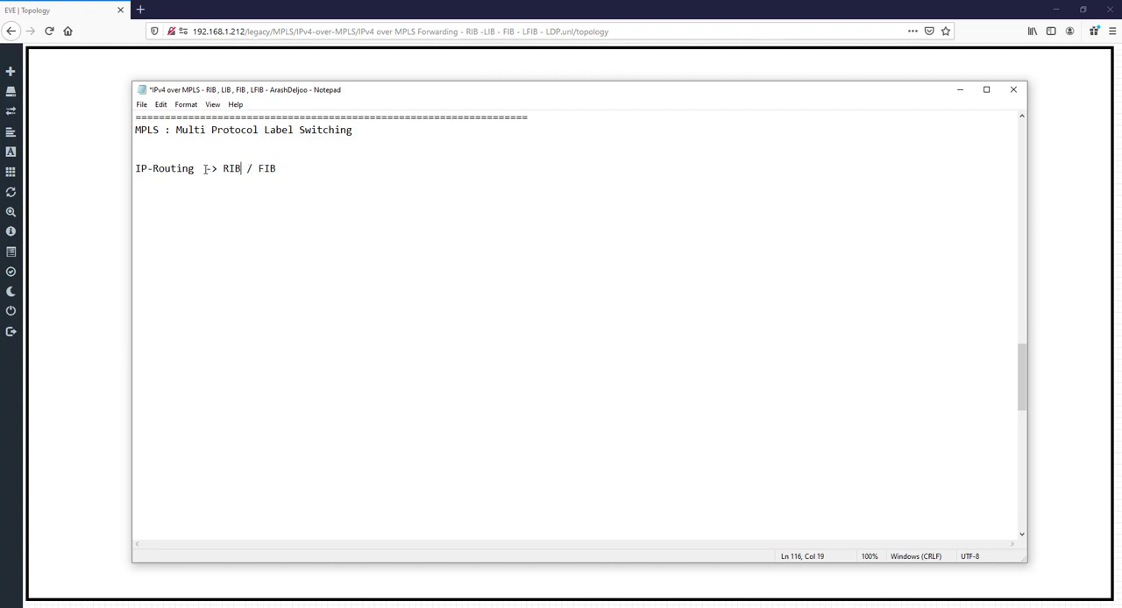
type("[CONTROL")
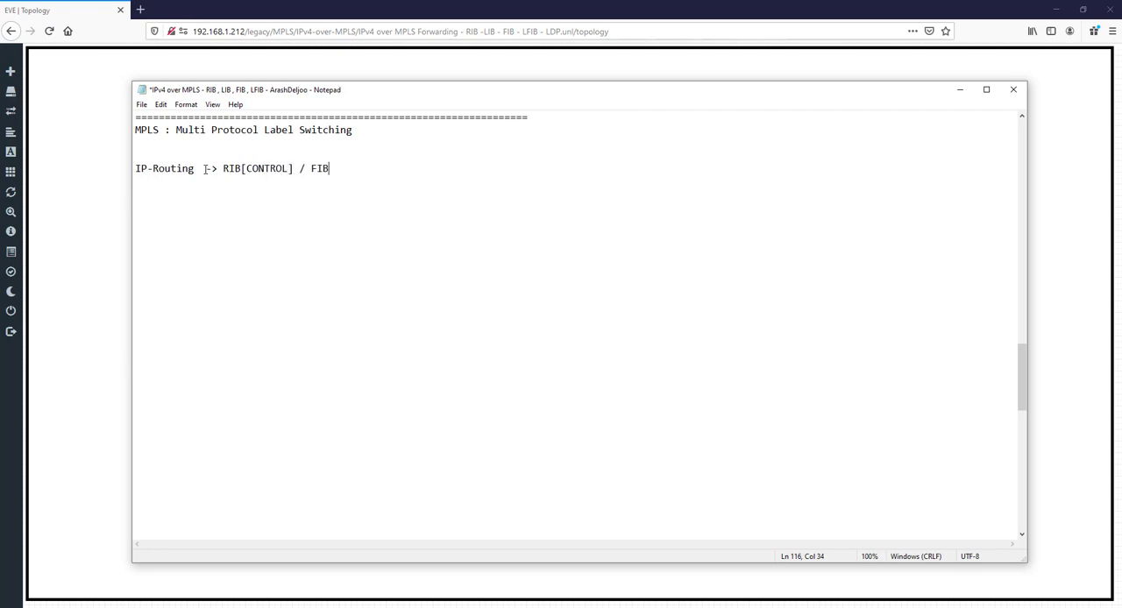
type("[")
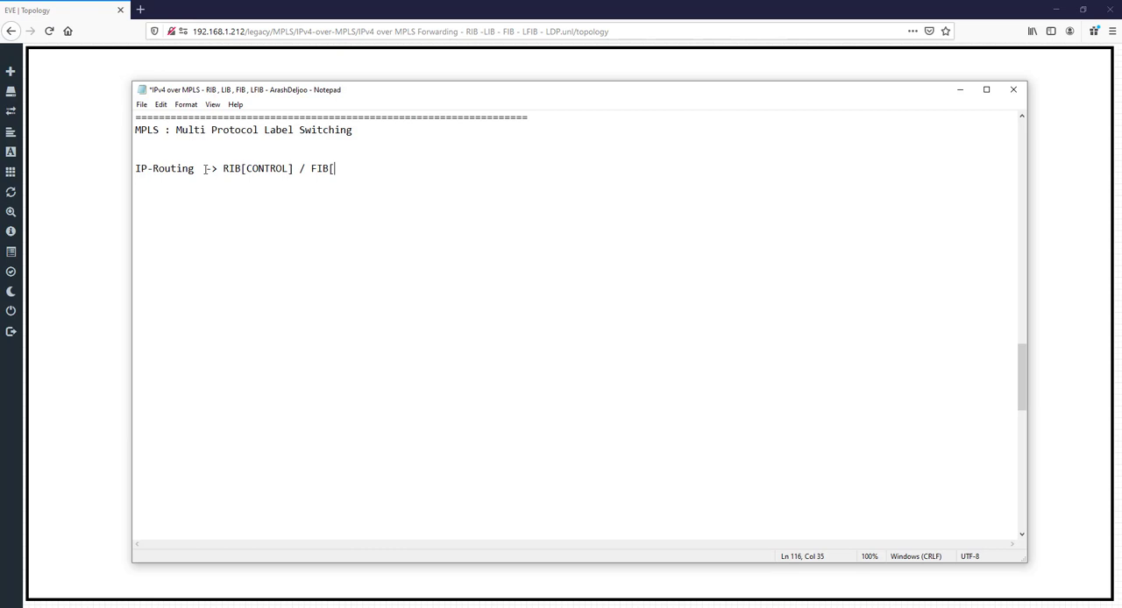
type("DATA")
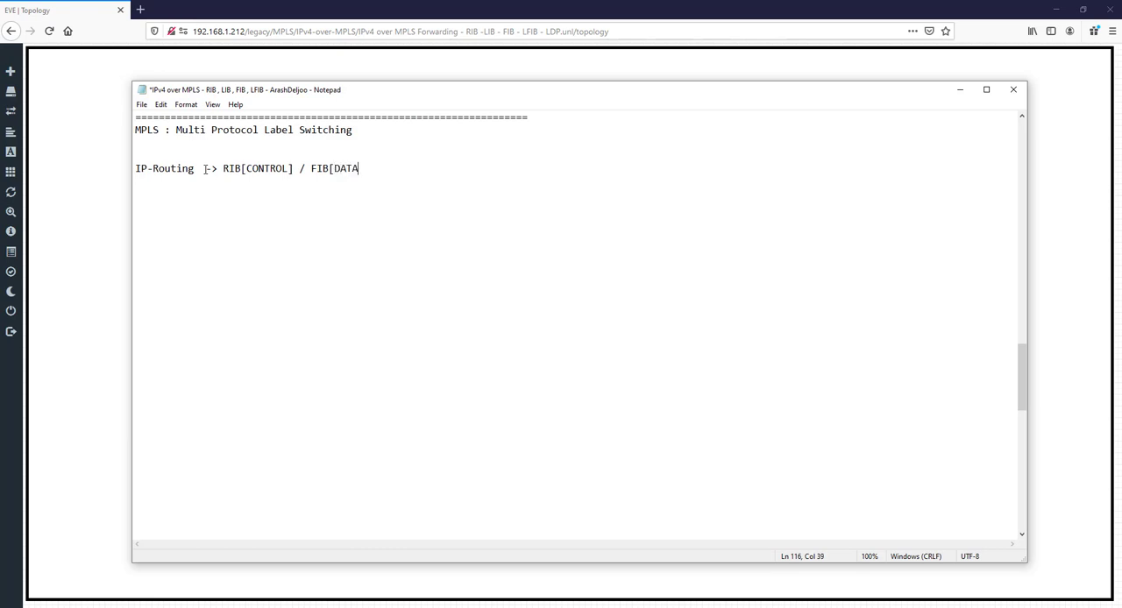
type("]")
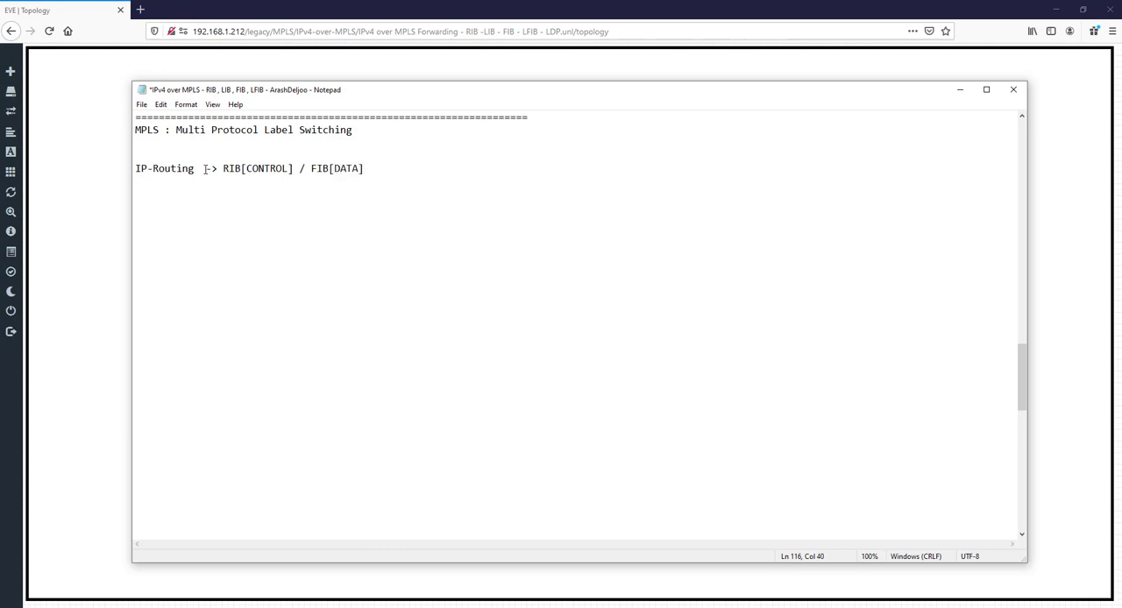
key("ctrl+s")
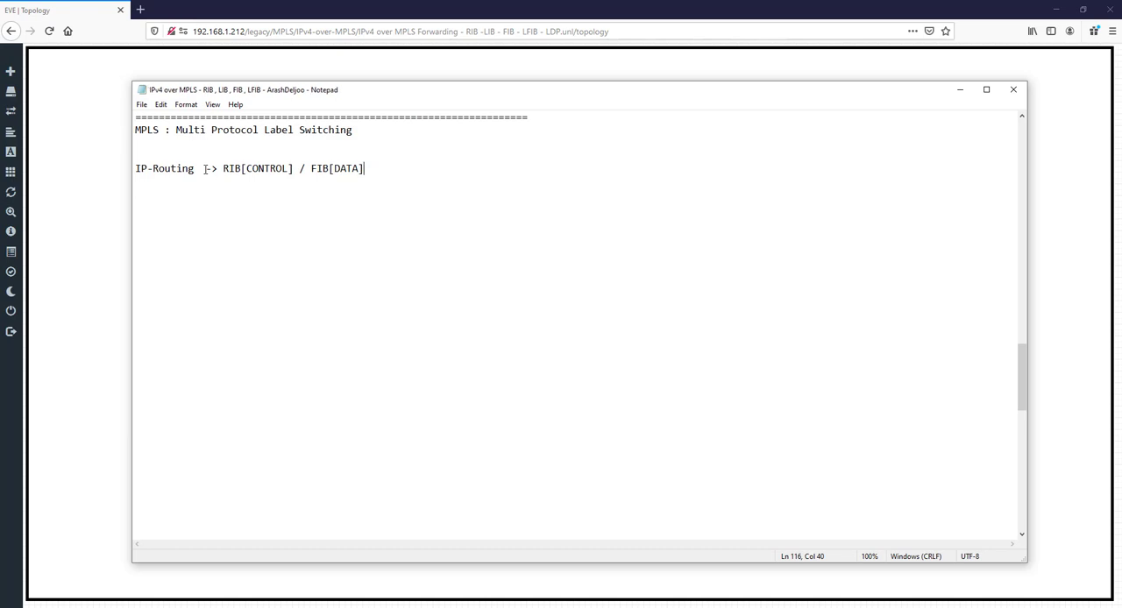
key("Enter")
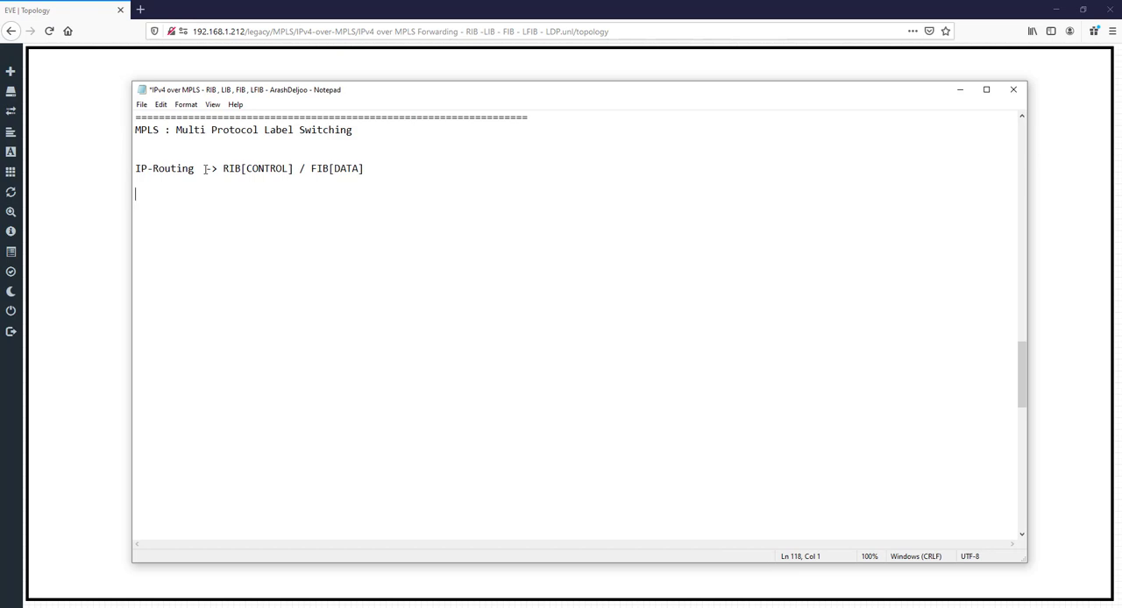
Write the line 'MPLS ----LABEL--> LSR:Label Switch Router'
type("MPLS")
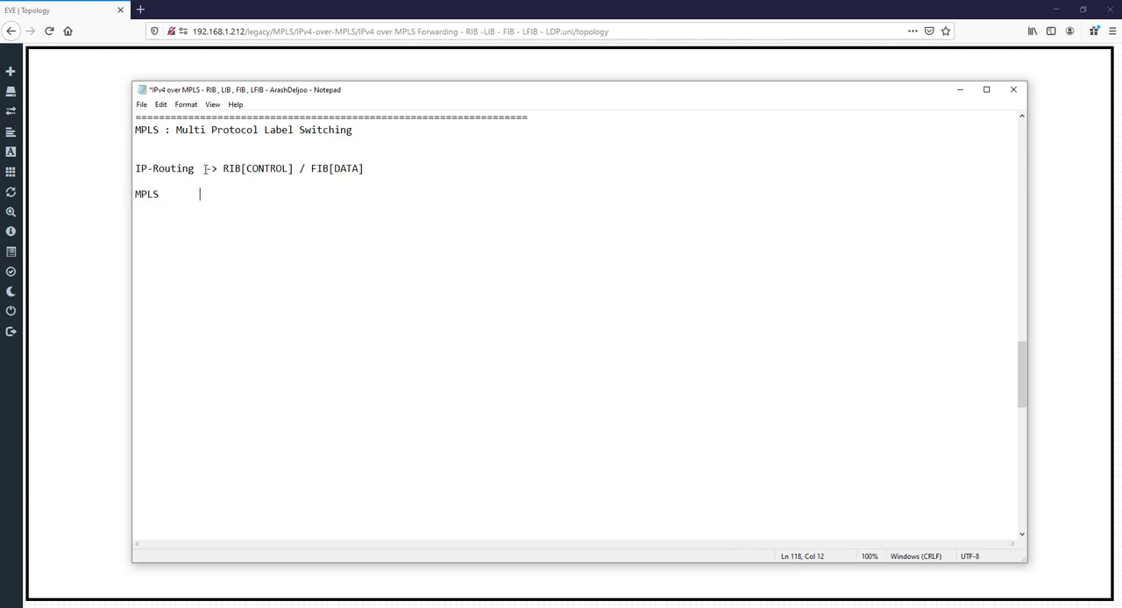
type("----->")
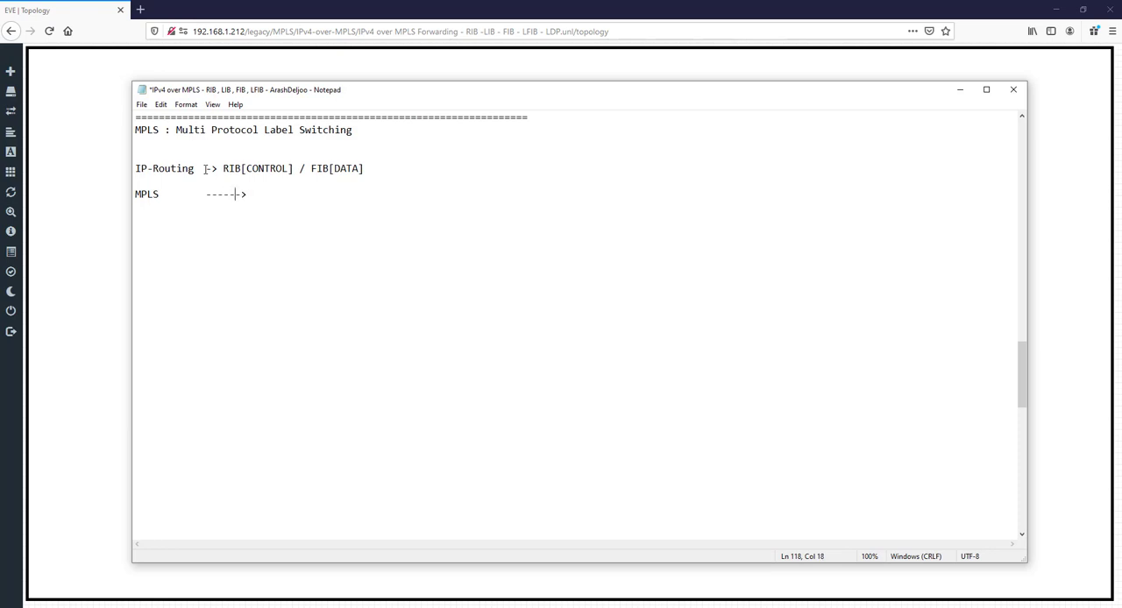
type("LA")
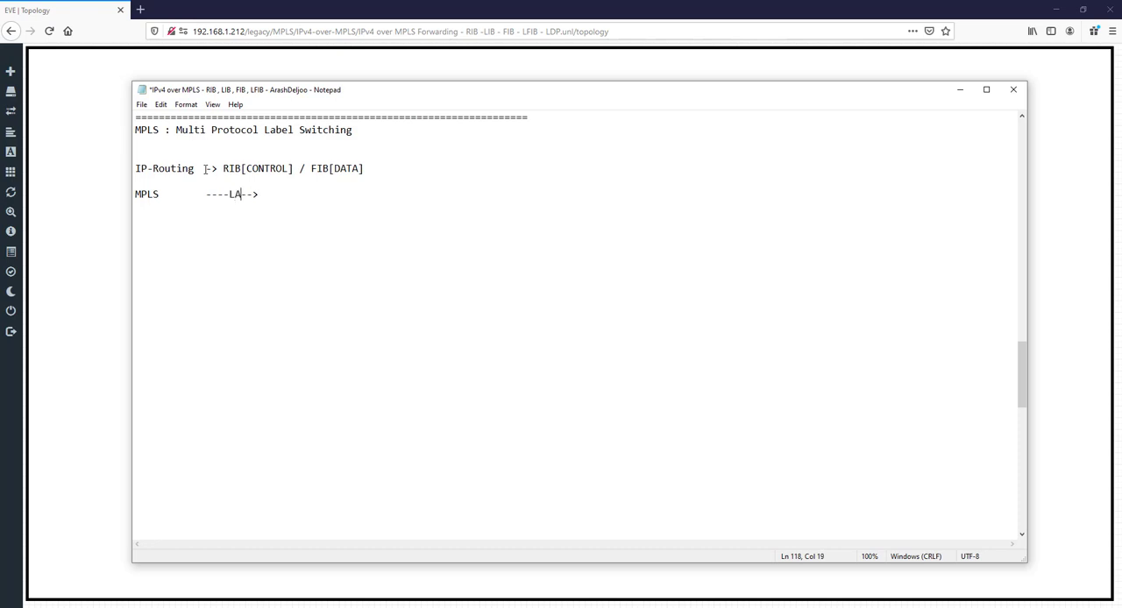
type("BEL")
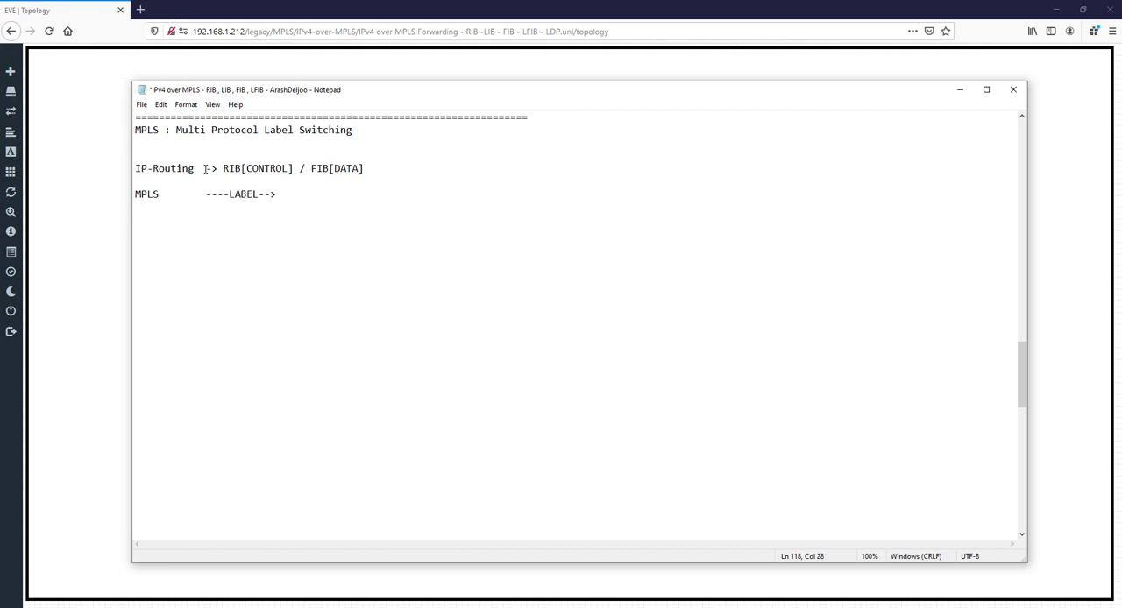
type("L")
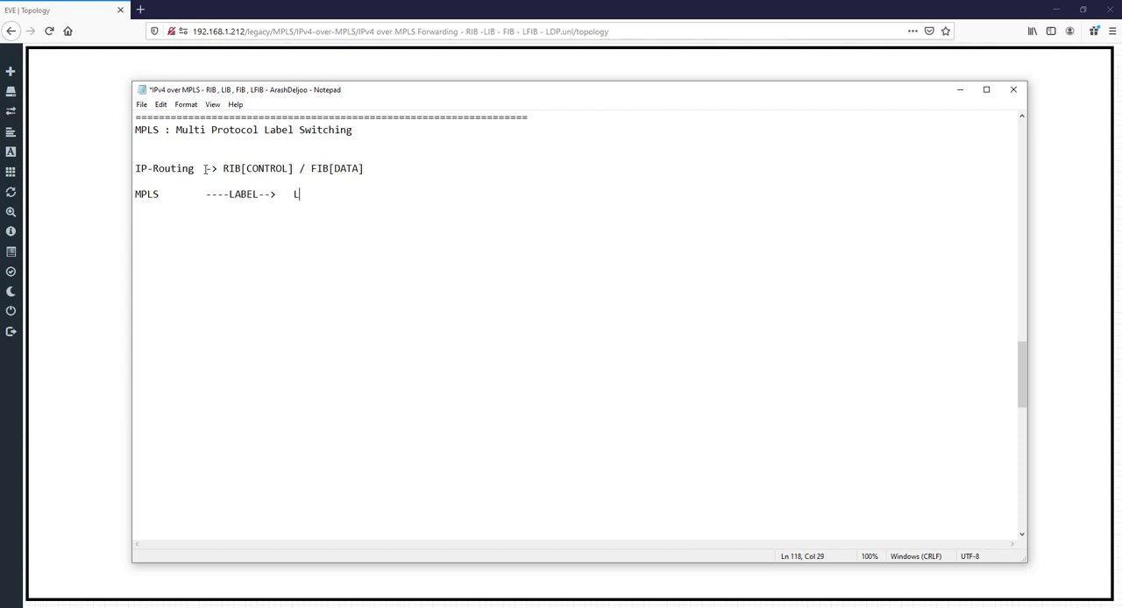
type("S")
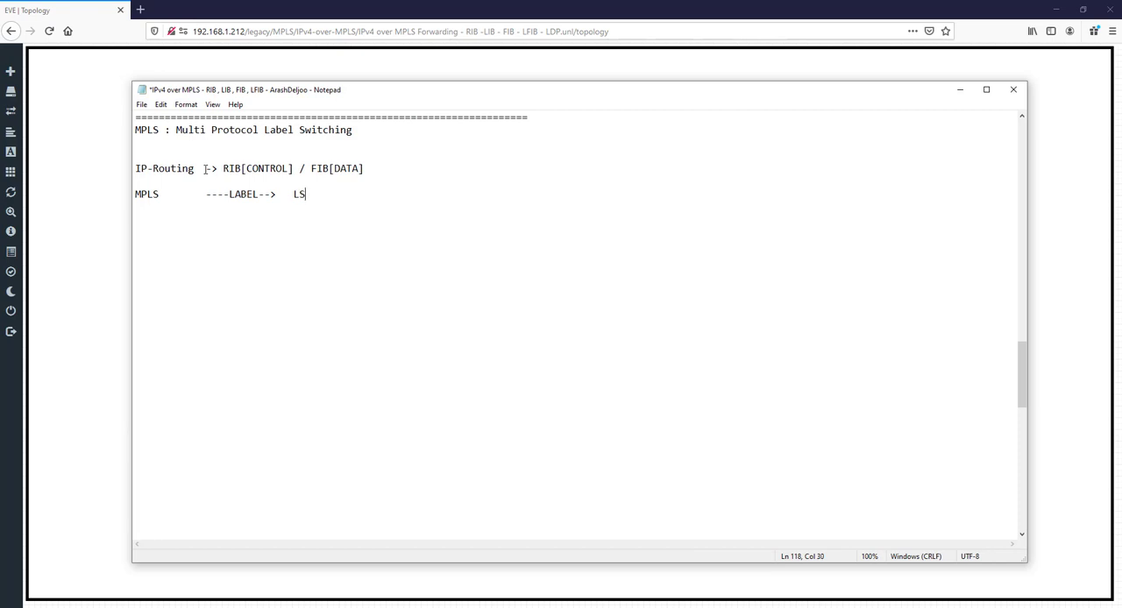
type("R:L")
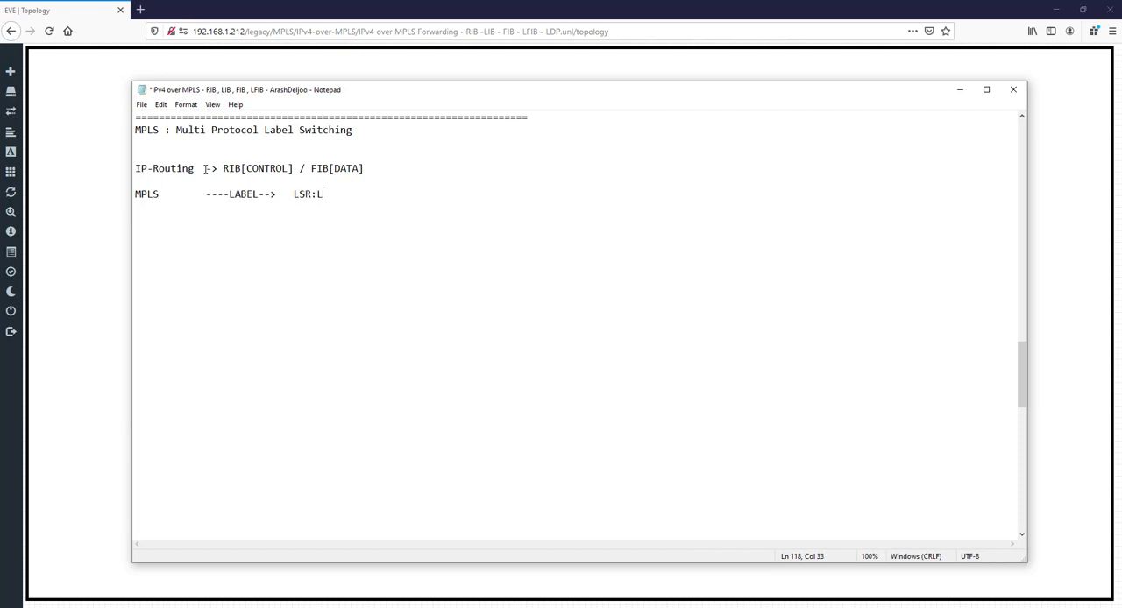
type("abel Switch Router")
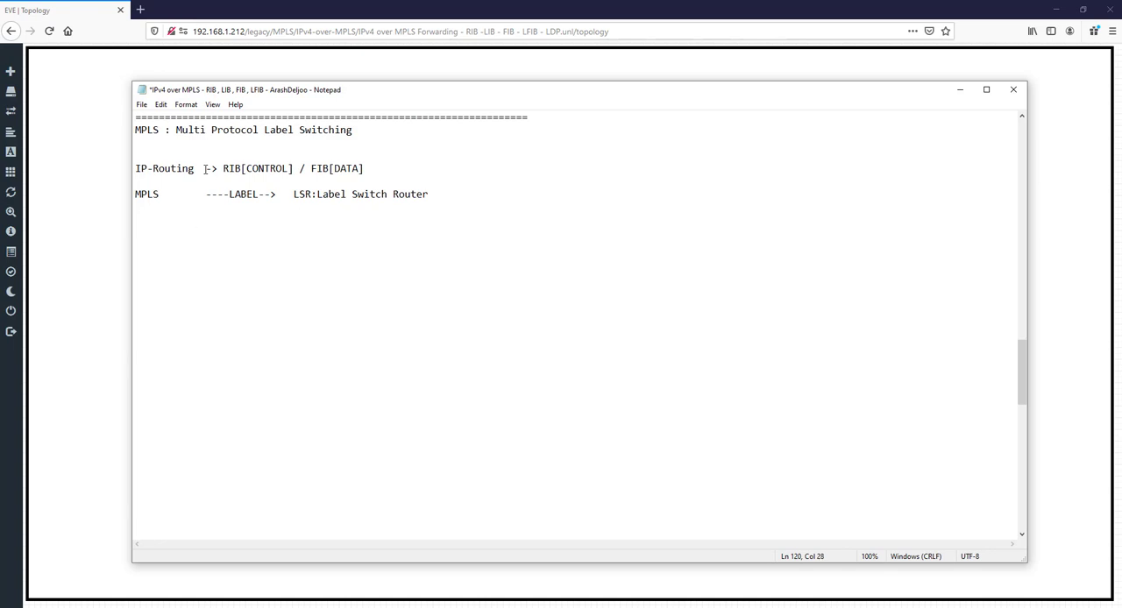
Add the definition 'LFIB : Label FIB'
type("LF")
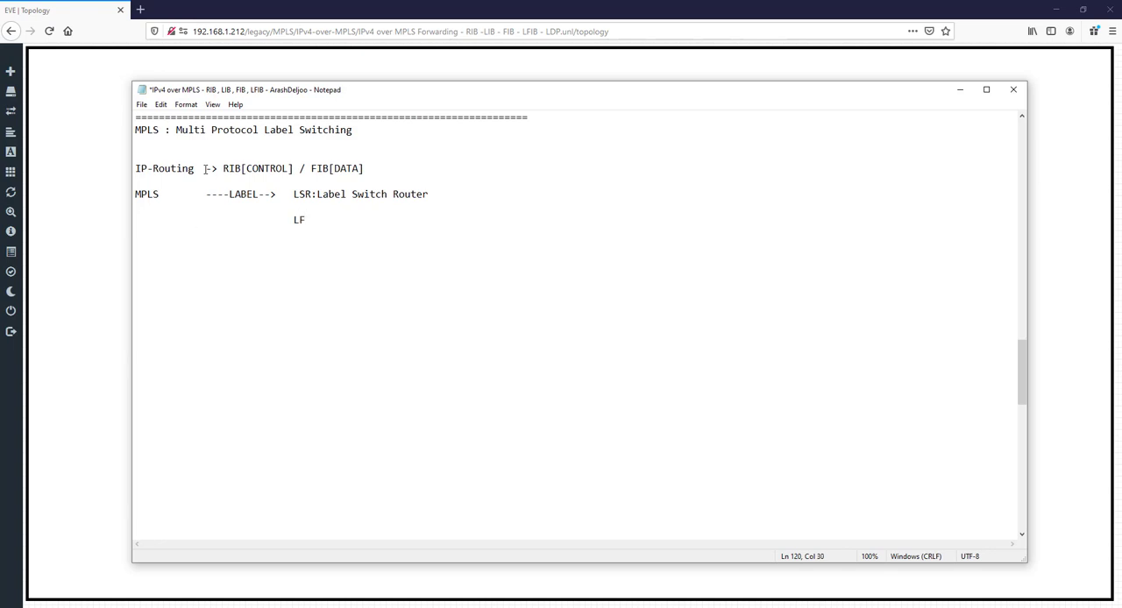
type("IB")
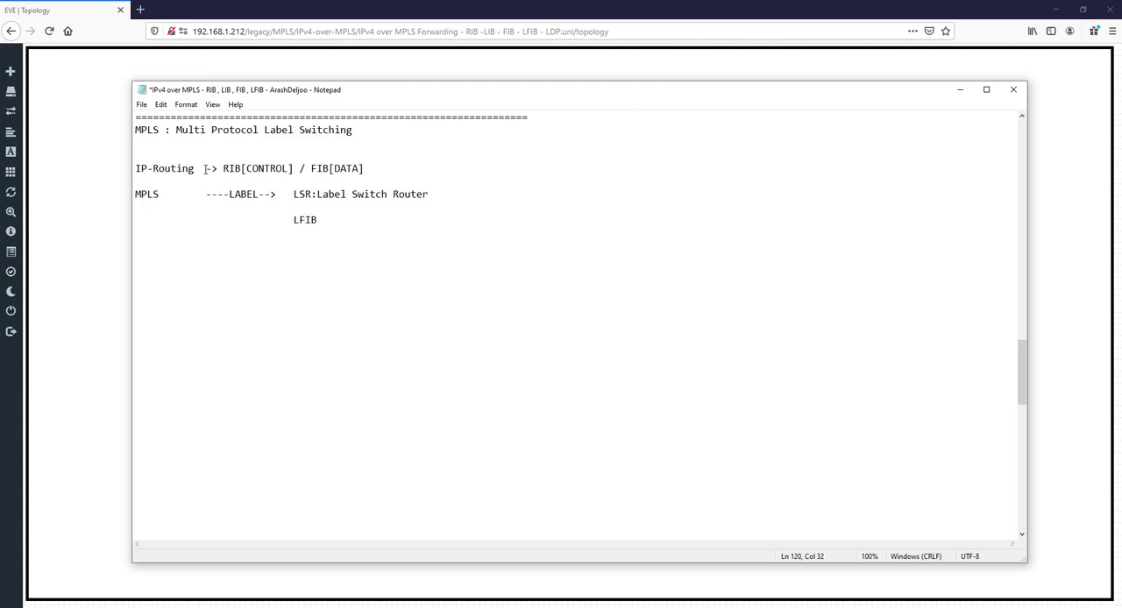
type(": Lab")
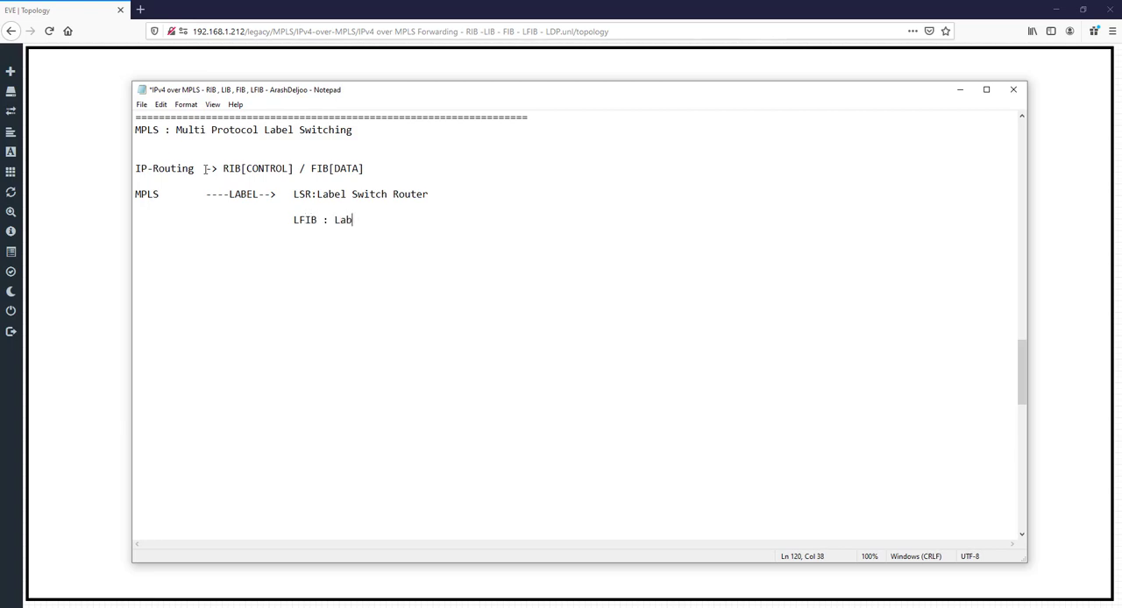
type("el FIB")
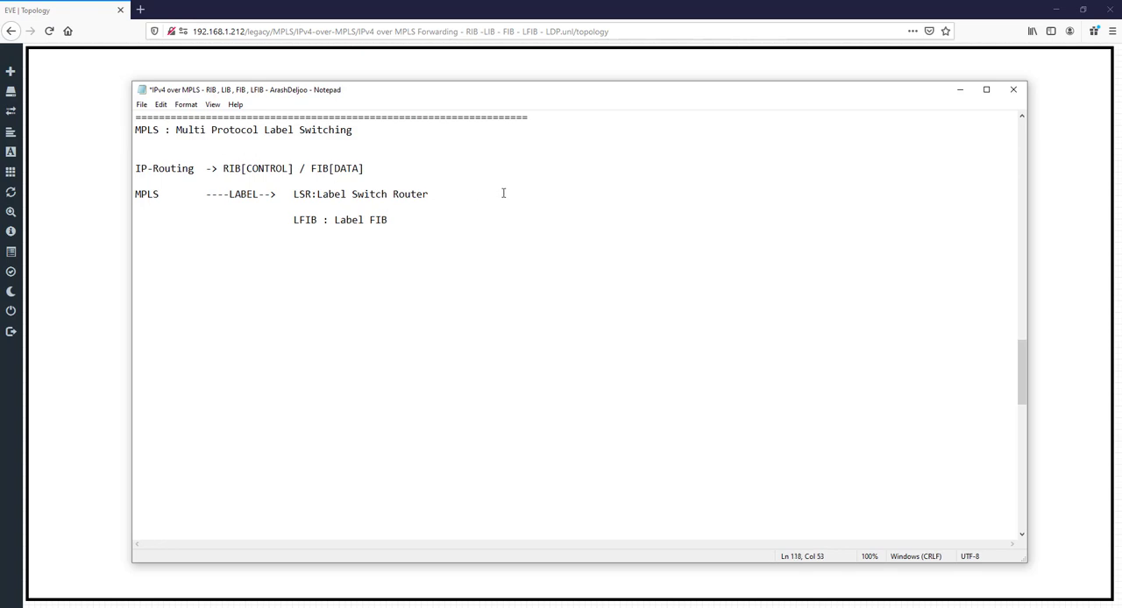
Add the '---LABEL--->', 'LABEL<-->LFIB' and 'IP <-->FIB' notes and save
type("---")
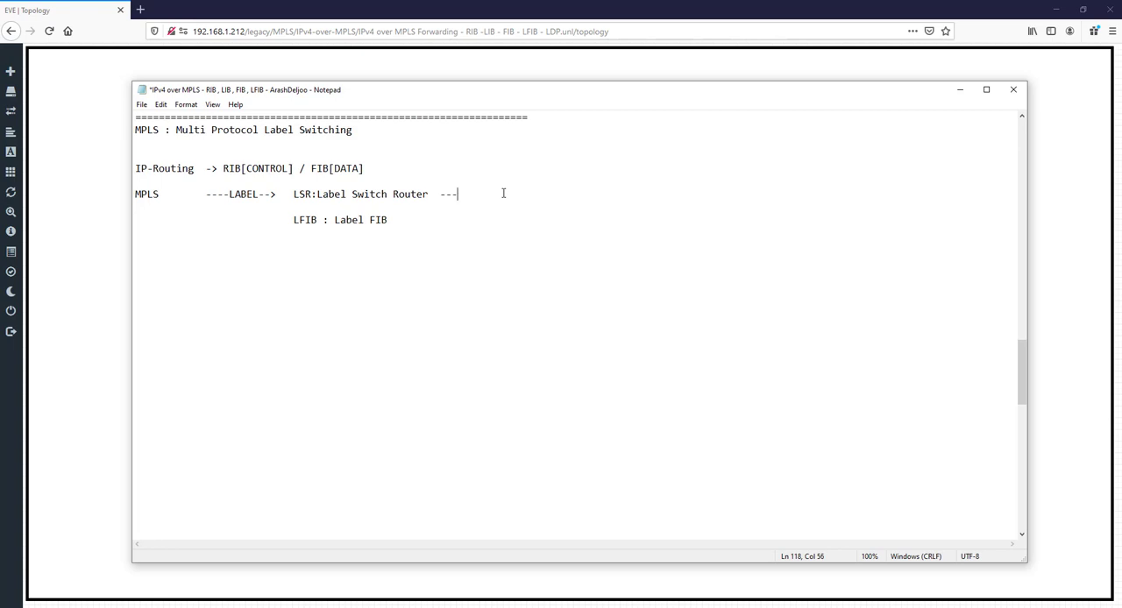
type("LABEL--->")
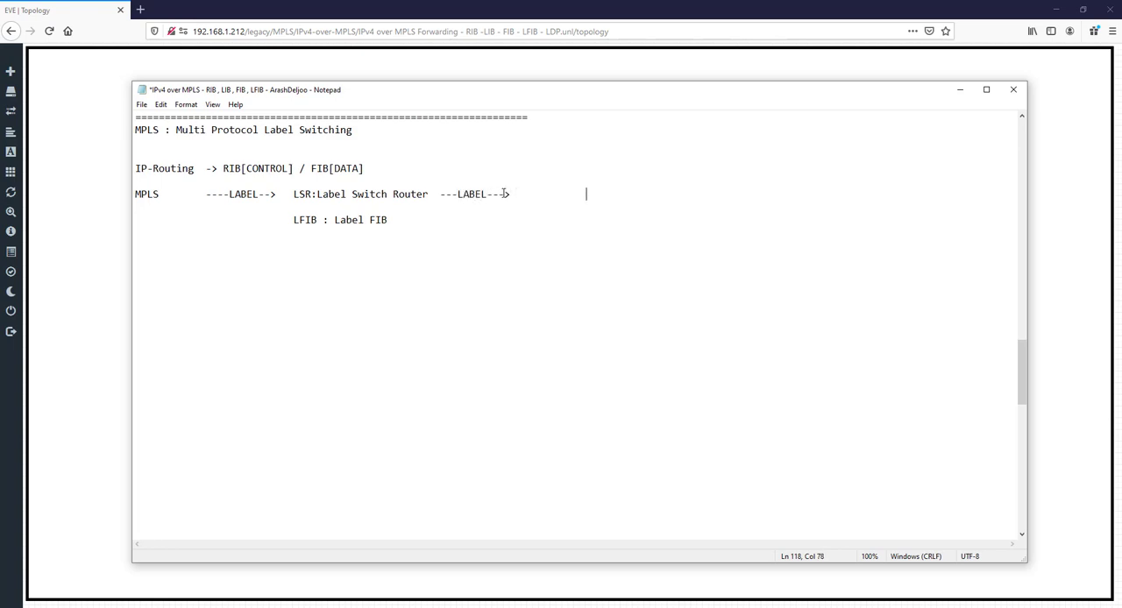
type("LABEL")
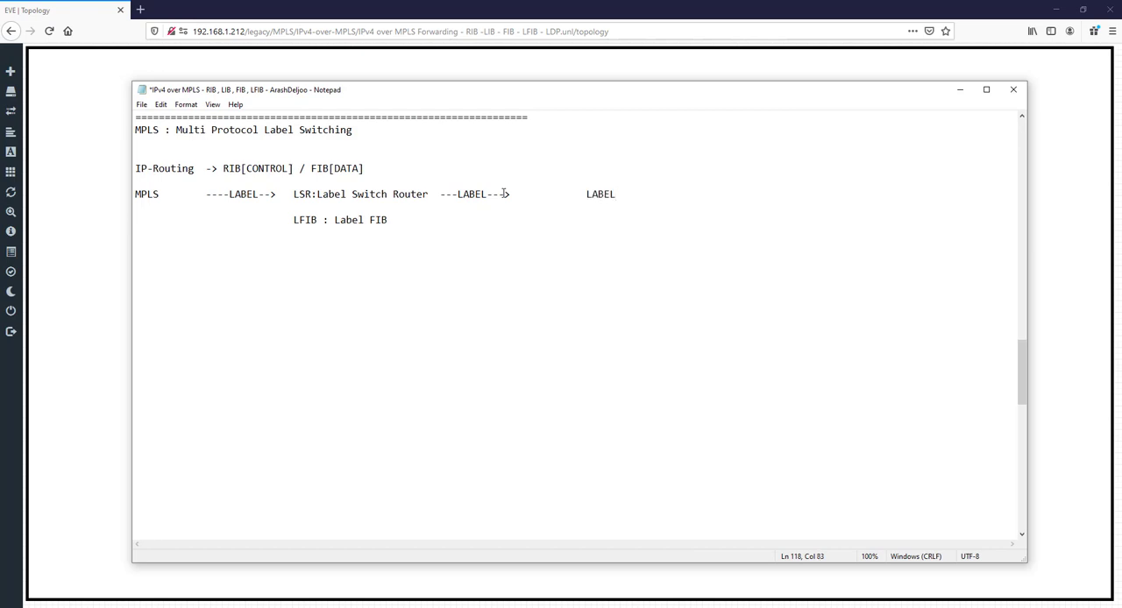
type("<-->")
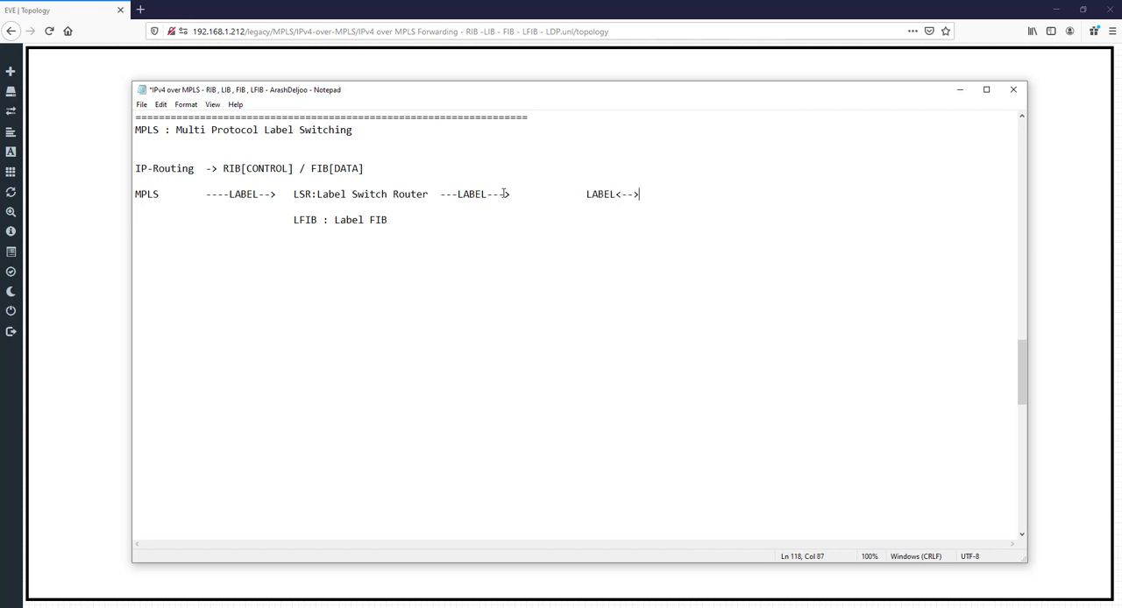
type("LFIB")
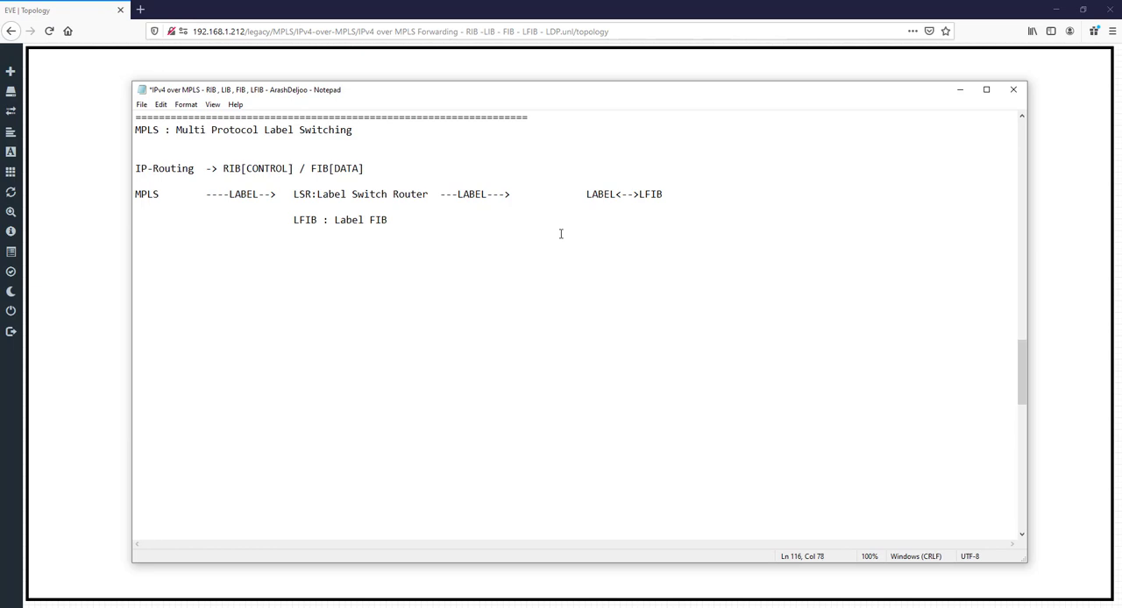
type("IP")
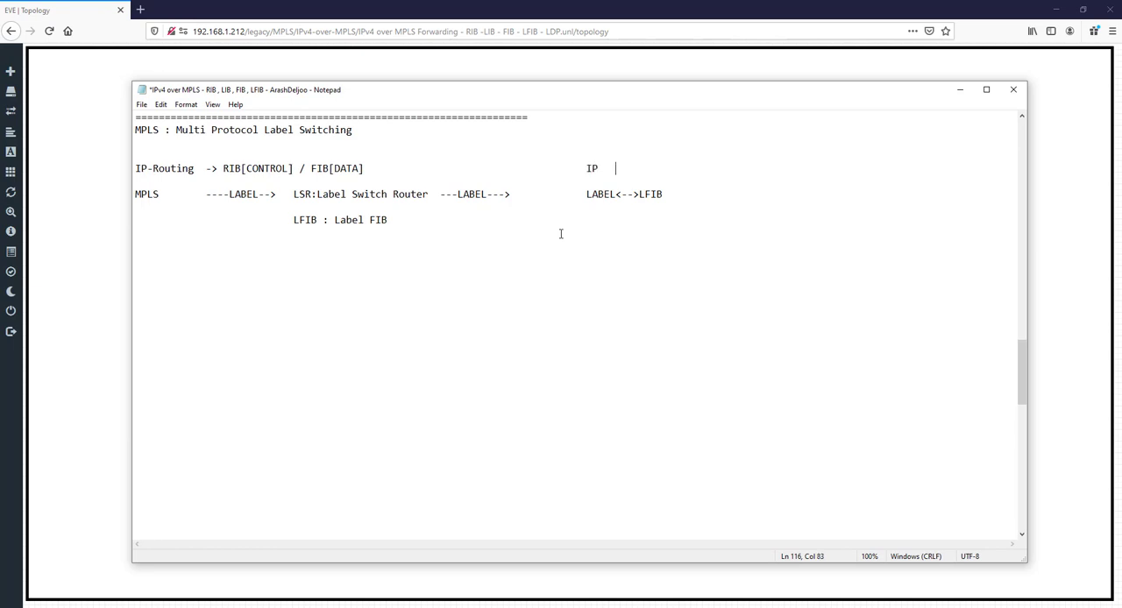
type("<-->")
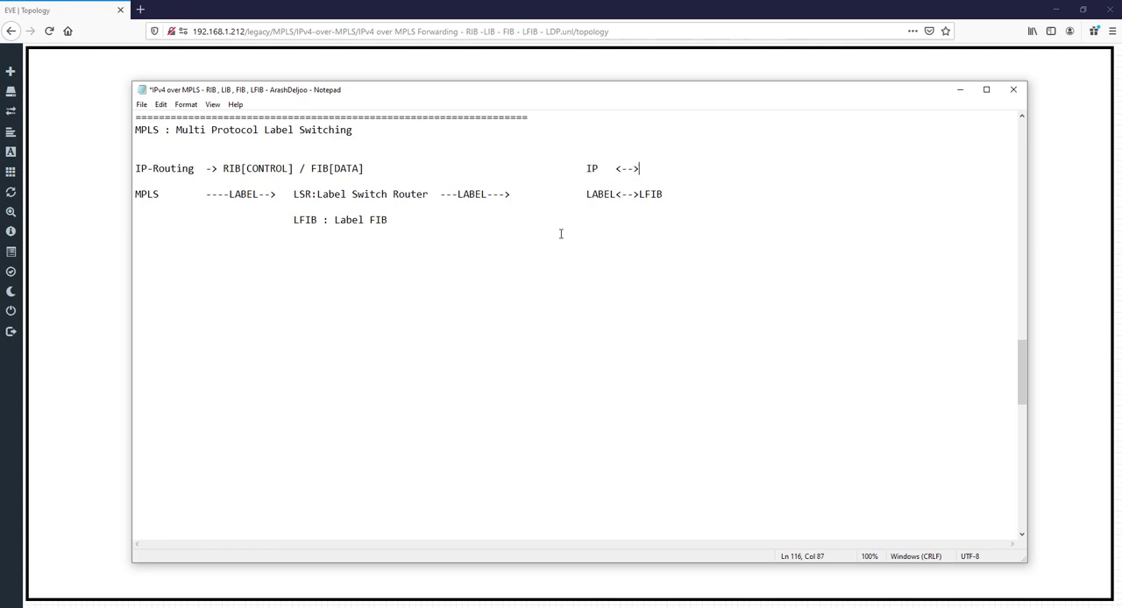
type("FIB")
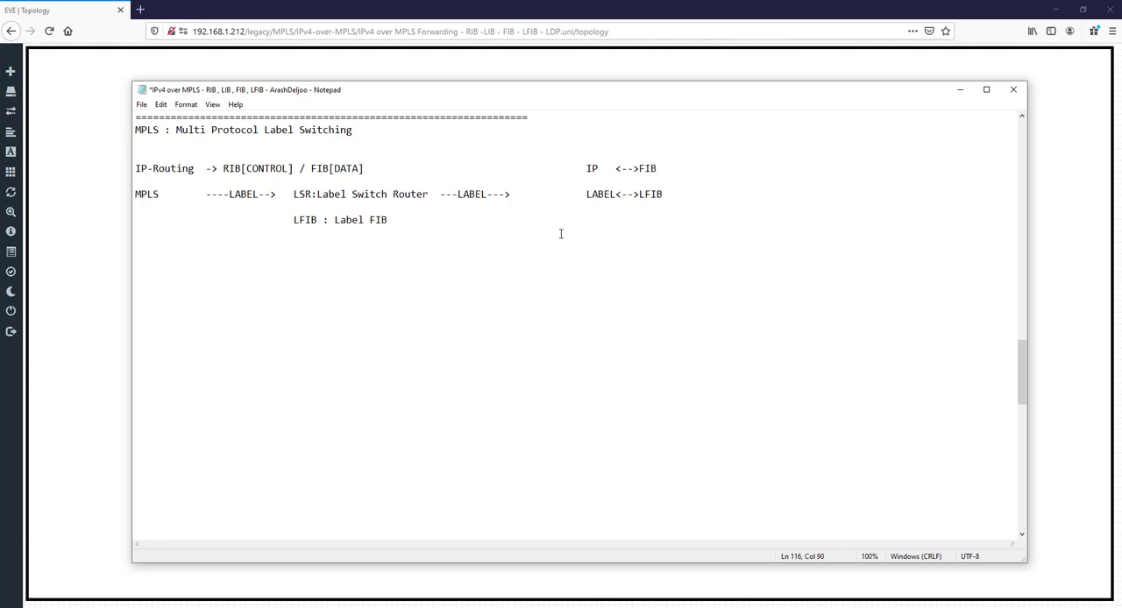
key("ctrl+s")
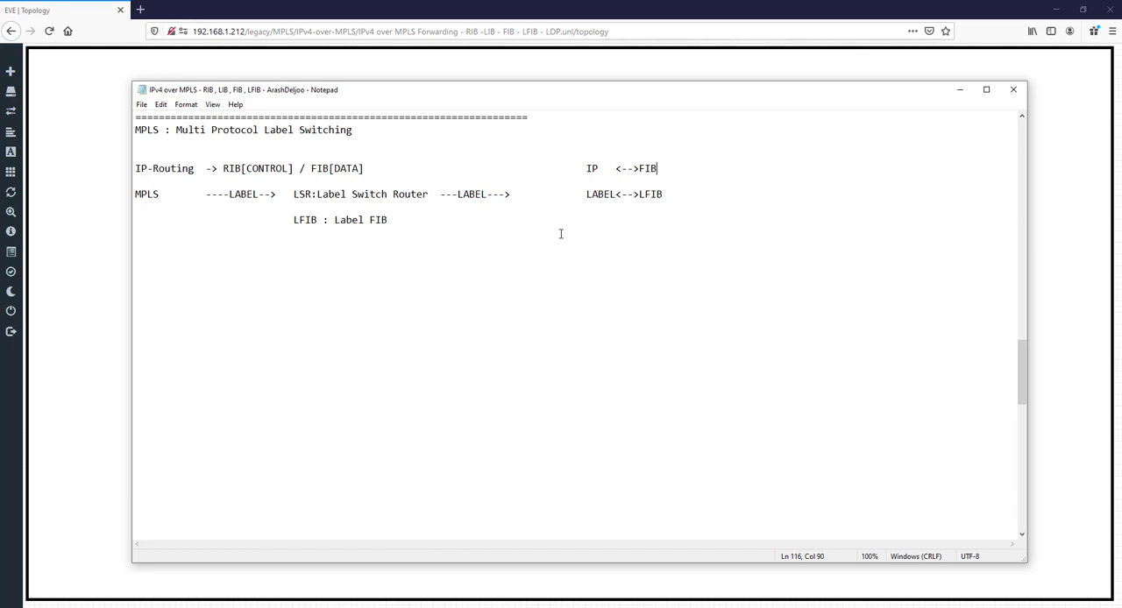
Type a row of '=' signs on the line below the LFIB note
double_click(274, 130)
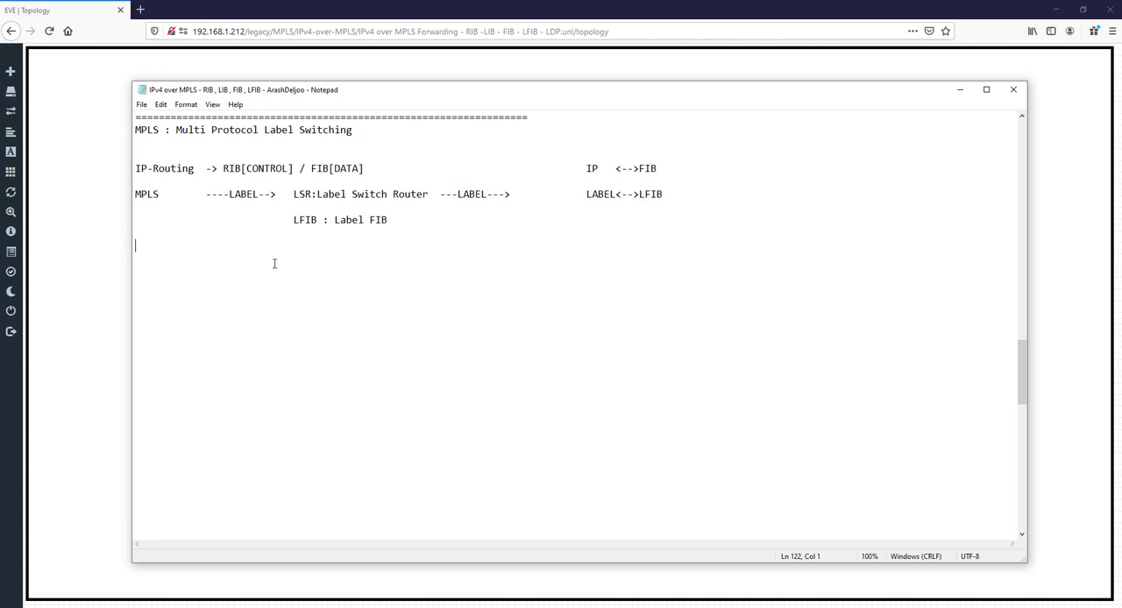
mouse_move(270, 263)
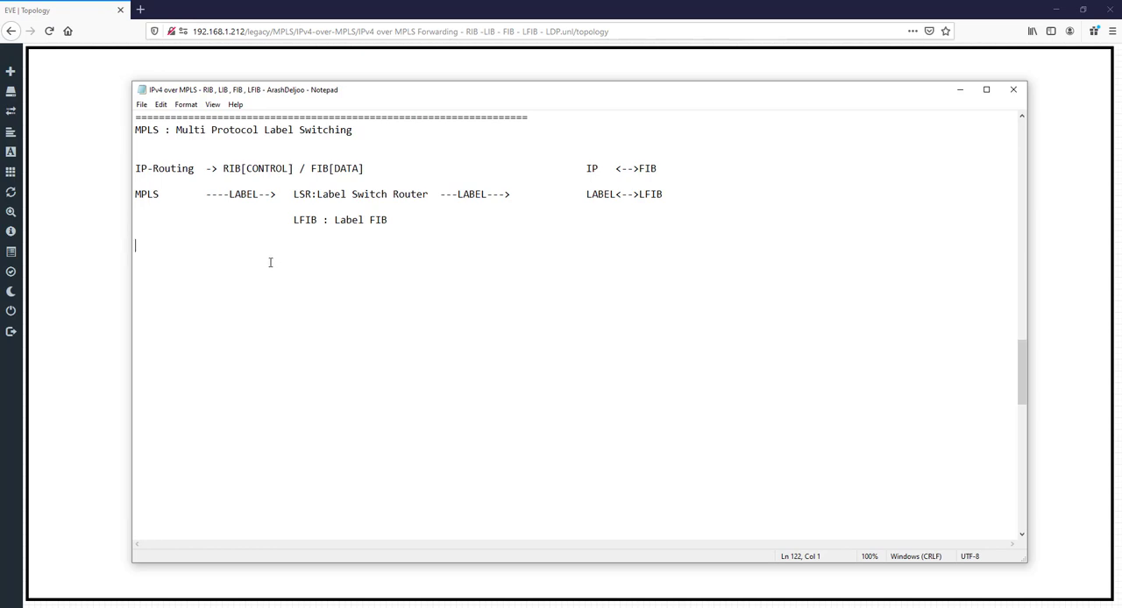
mouse_move(430, 230)
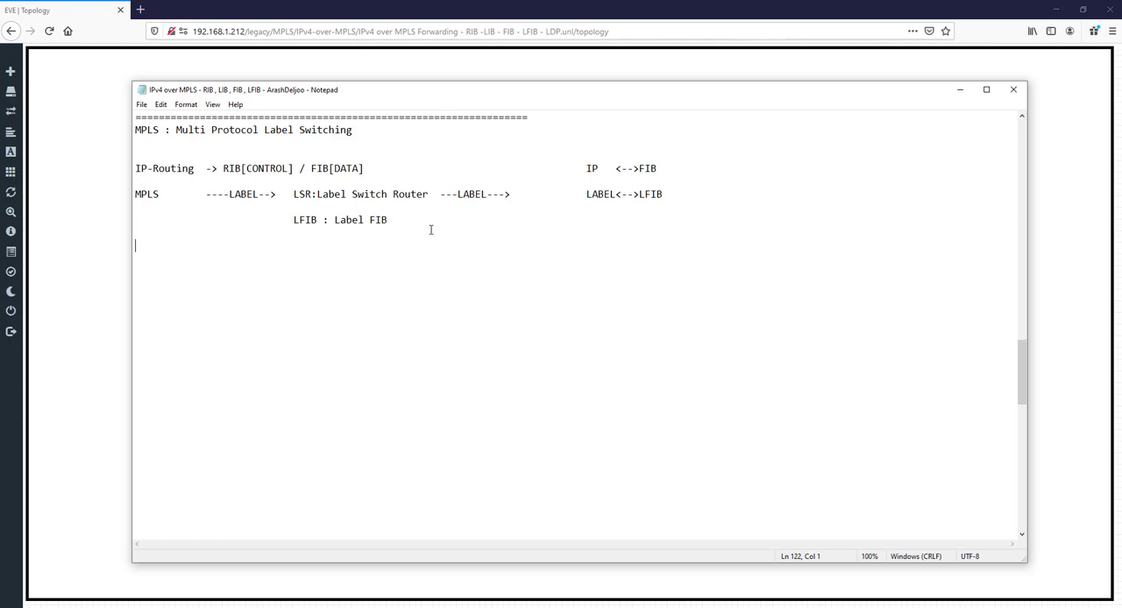
type("===================================================================")
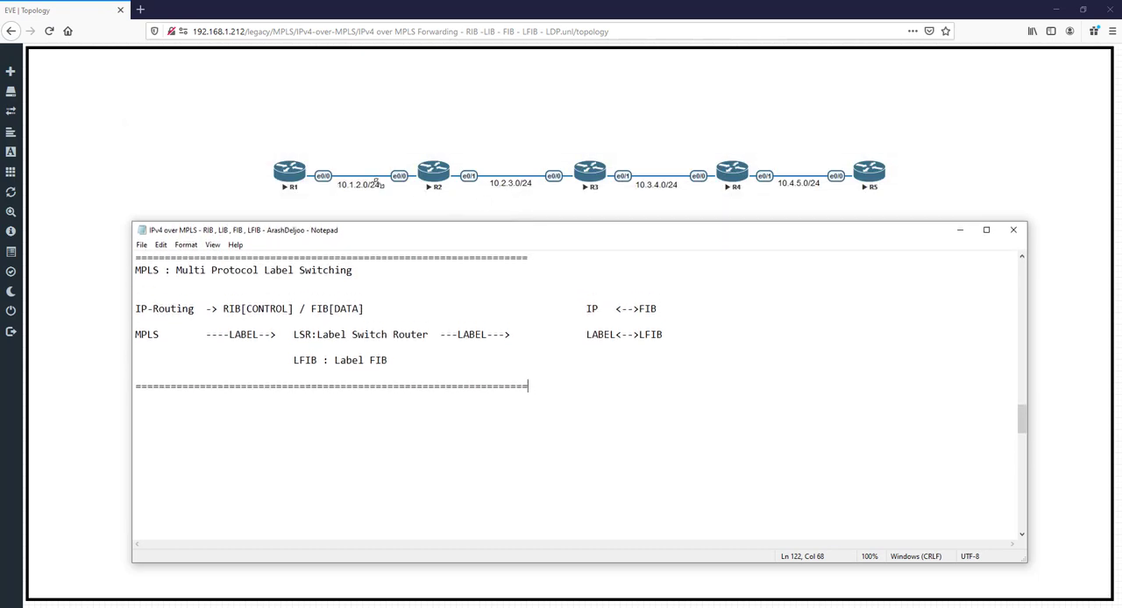
mouse_move(302, 182)
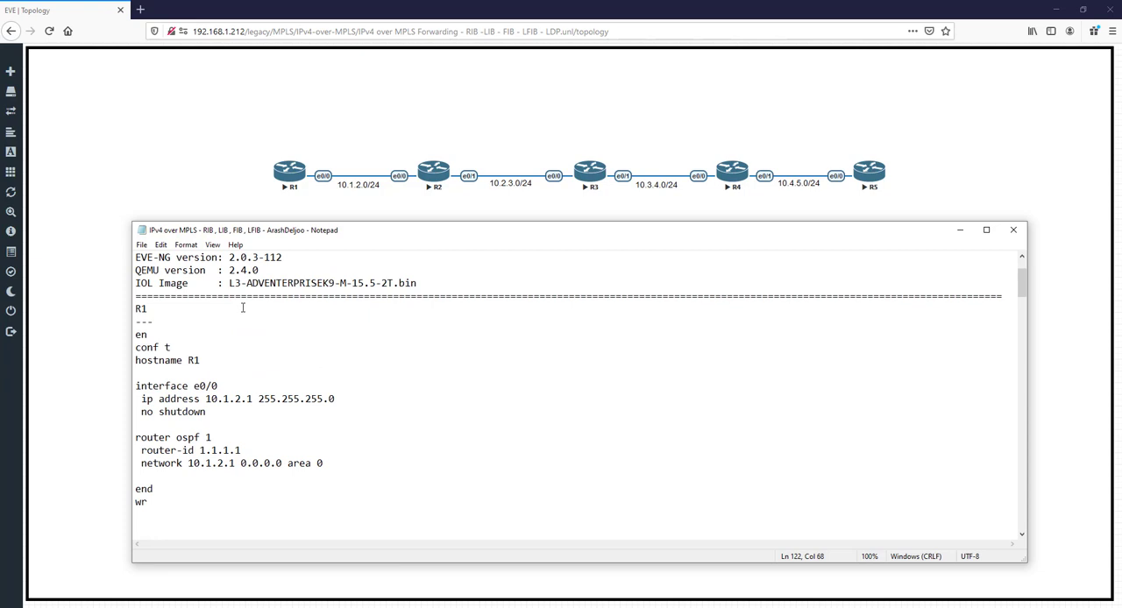
mouse_move(248, 302)
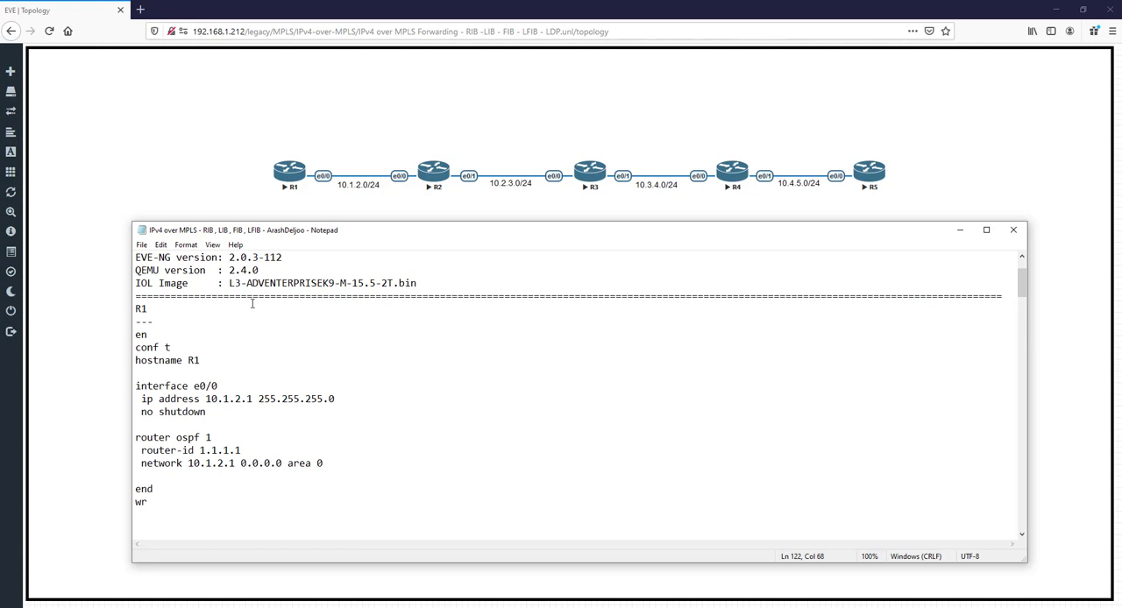
mouse_move(208, 296)
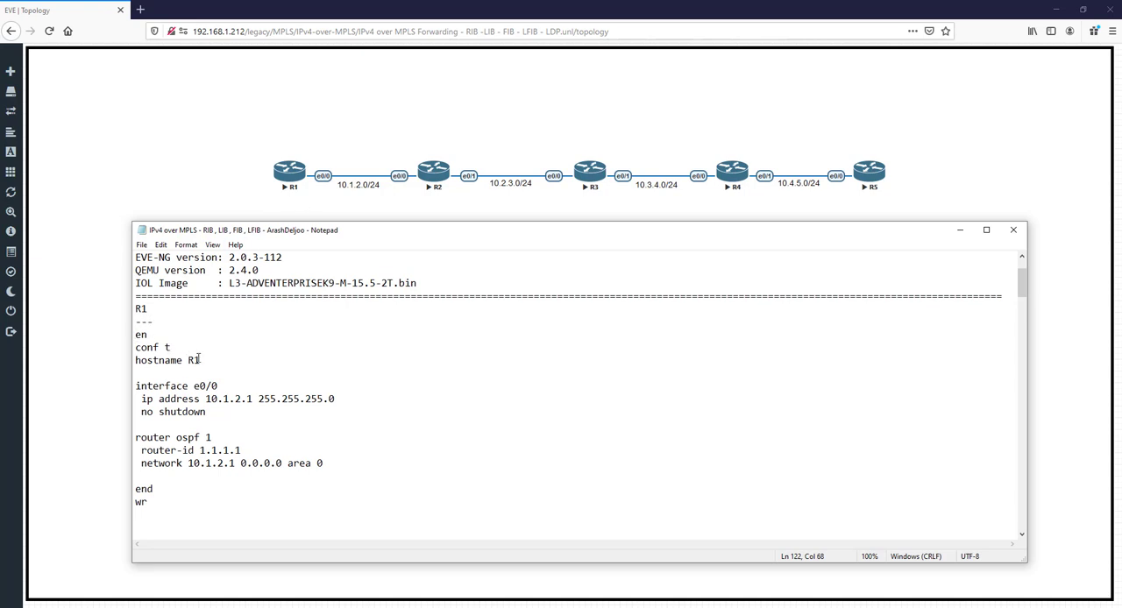
left_click(136, 386)
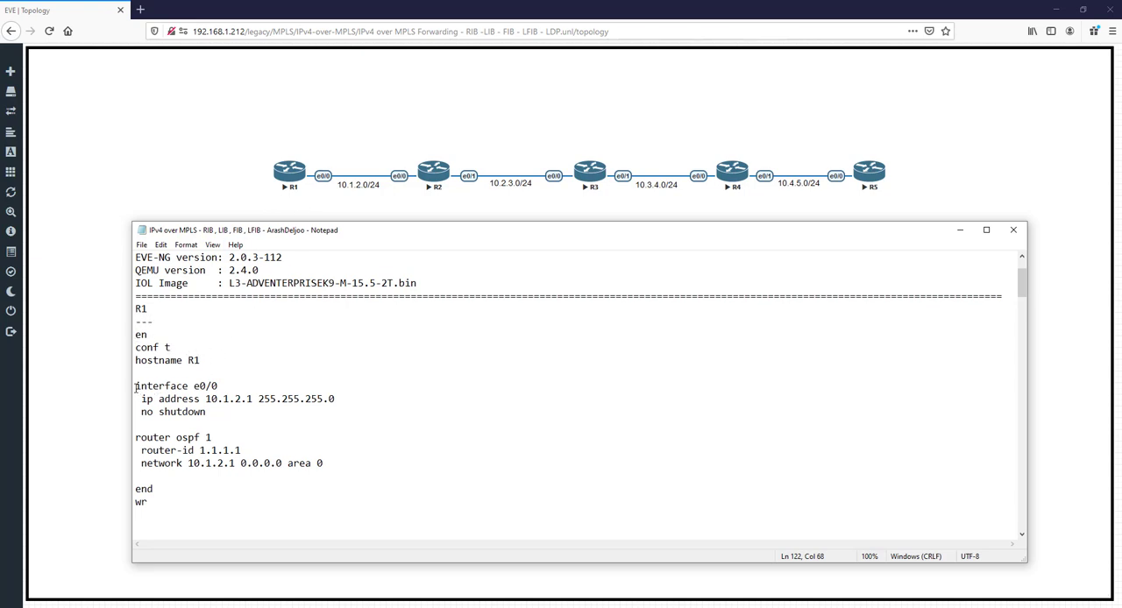
left_click_drag(136, 386, 208, 411)
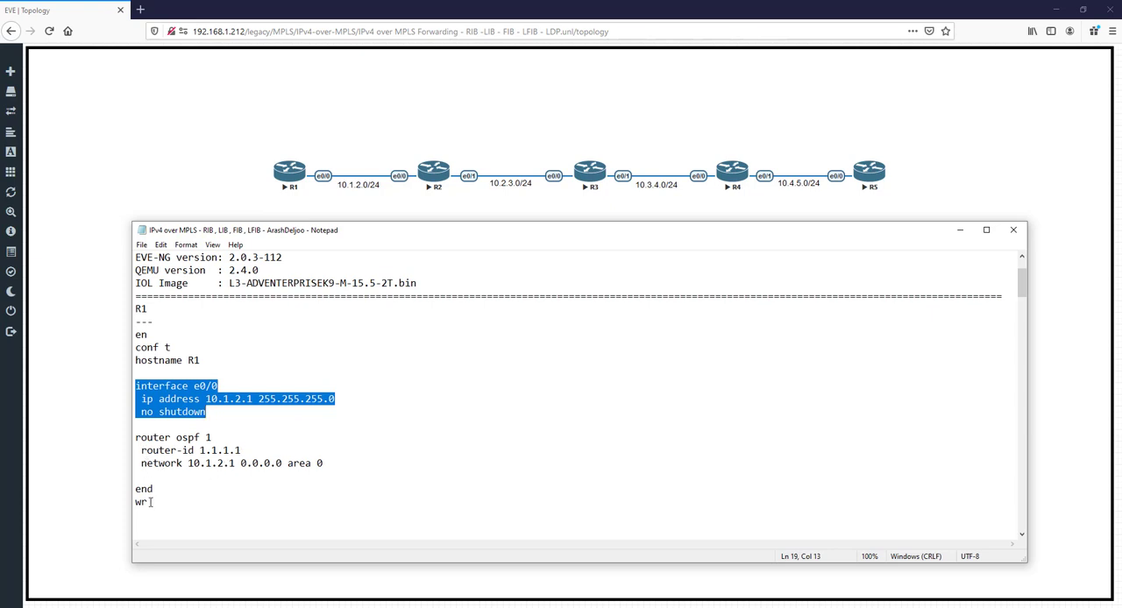
scroll("down", 3)
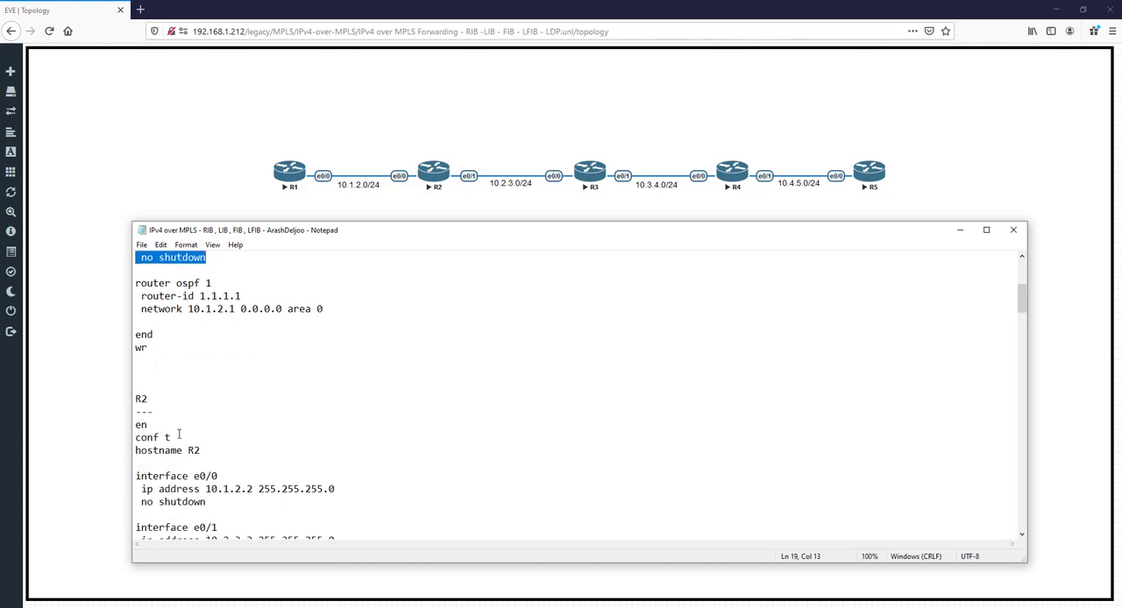
scroll("down", 3)
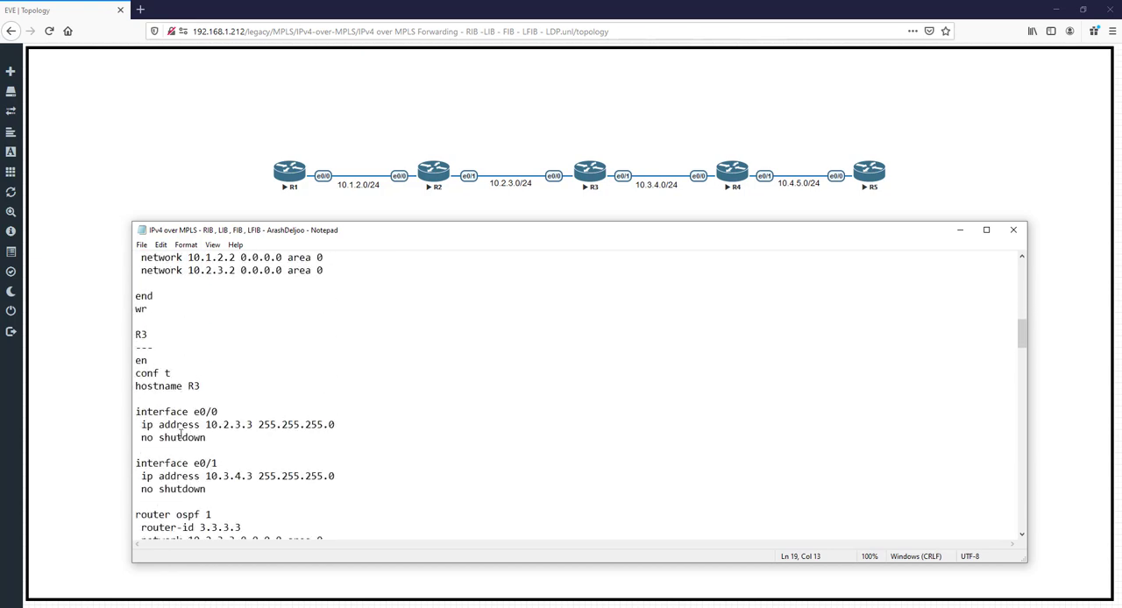
scroll("down", 3)
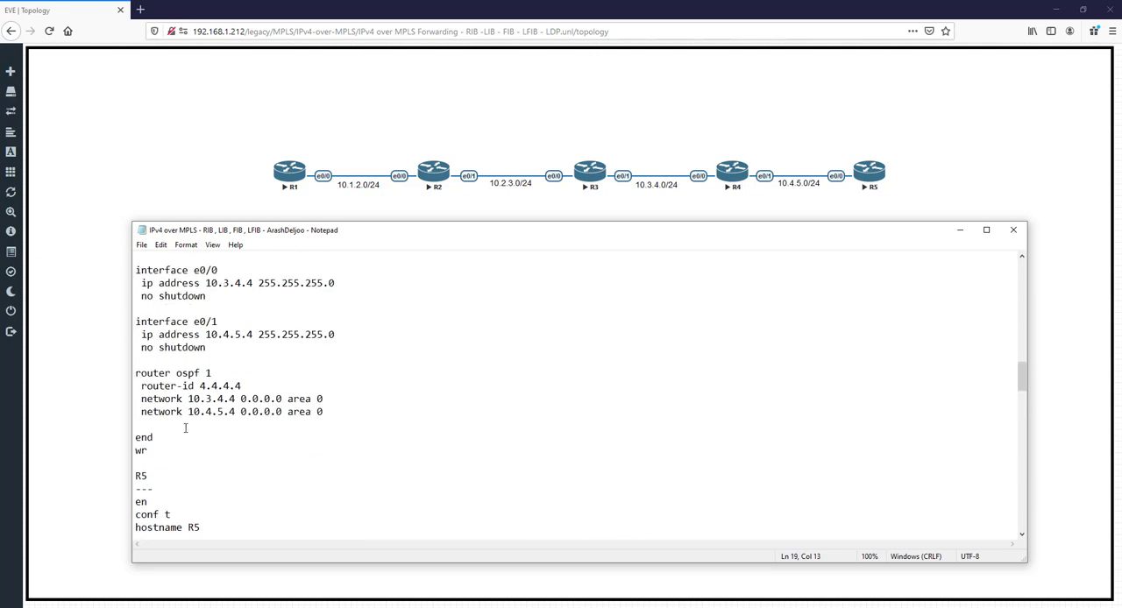
scroll("down", 3)
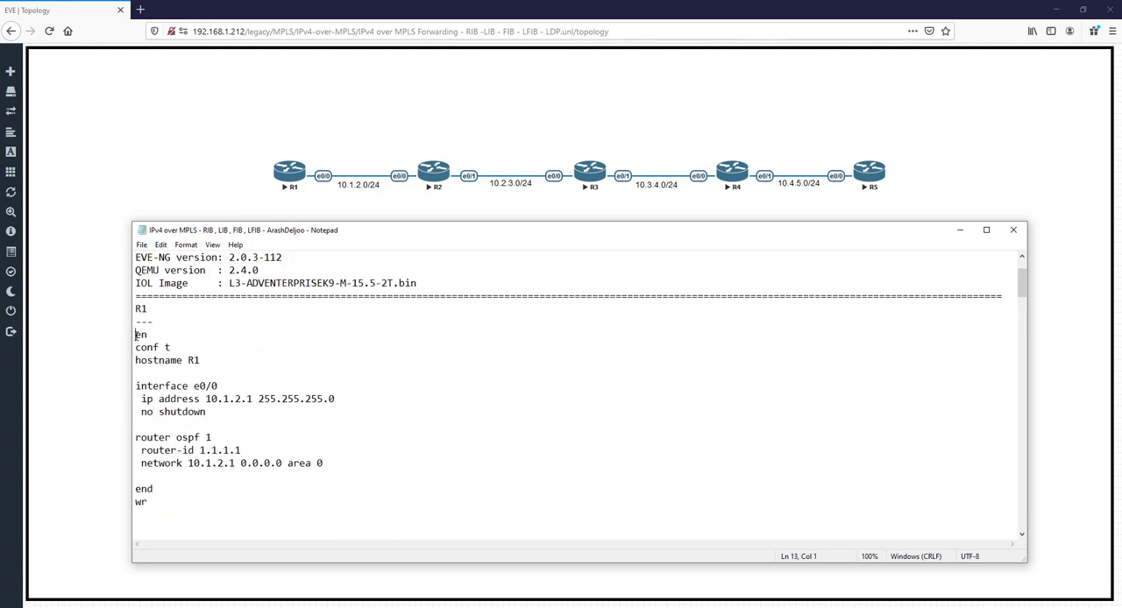
right_click(171, 361)
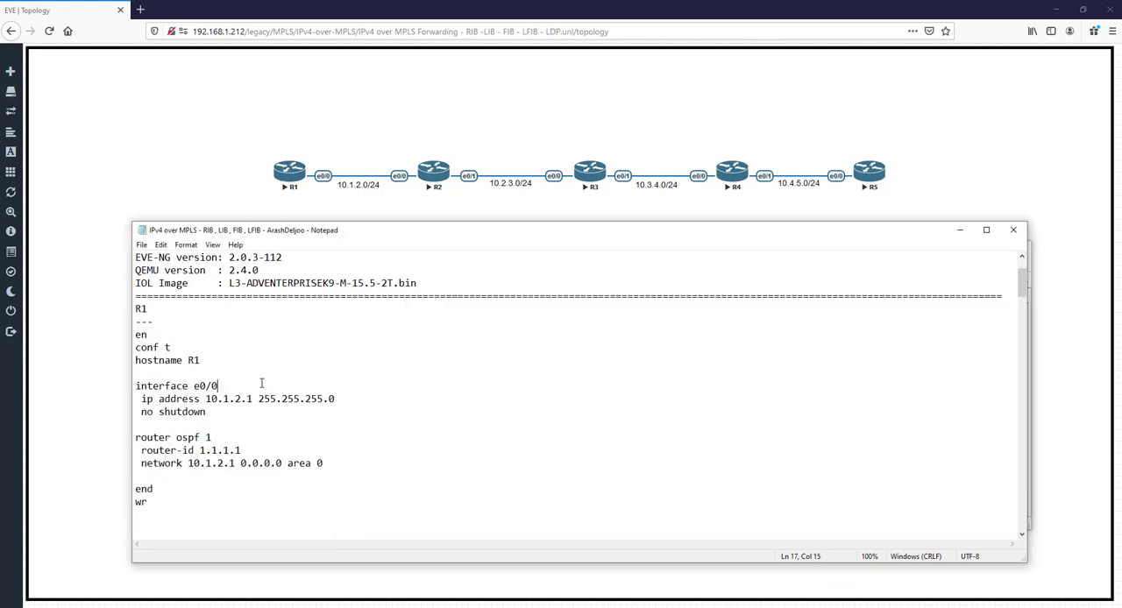
scroll("down", 3)
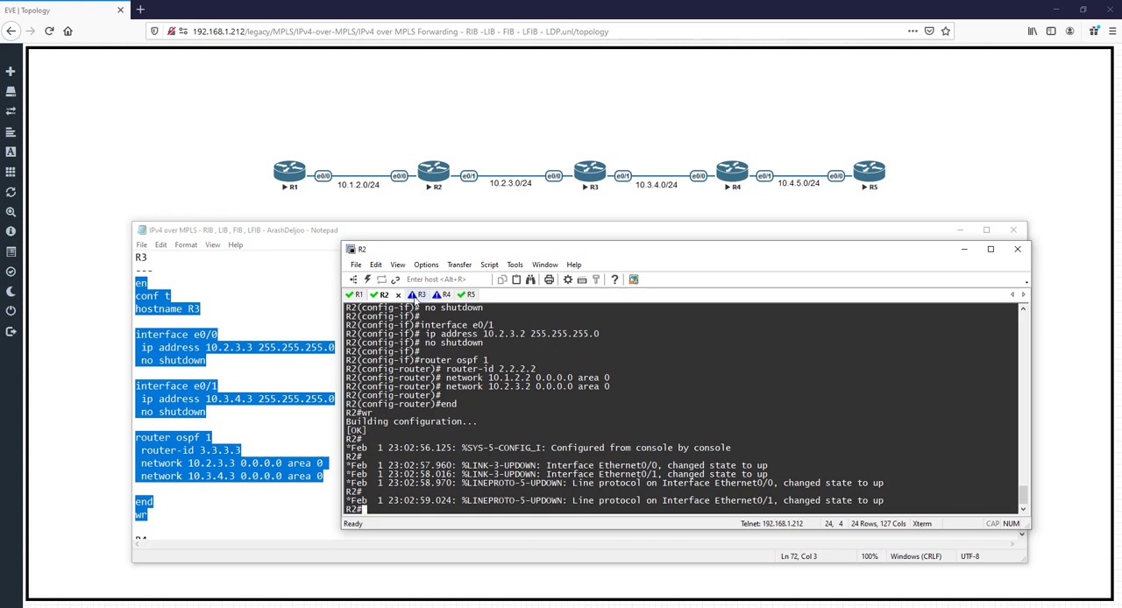
Move through the R3 and R4 sessions and save the configuration with wr
left_click(444, 293)
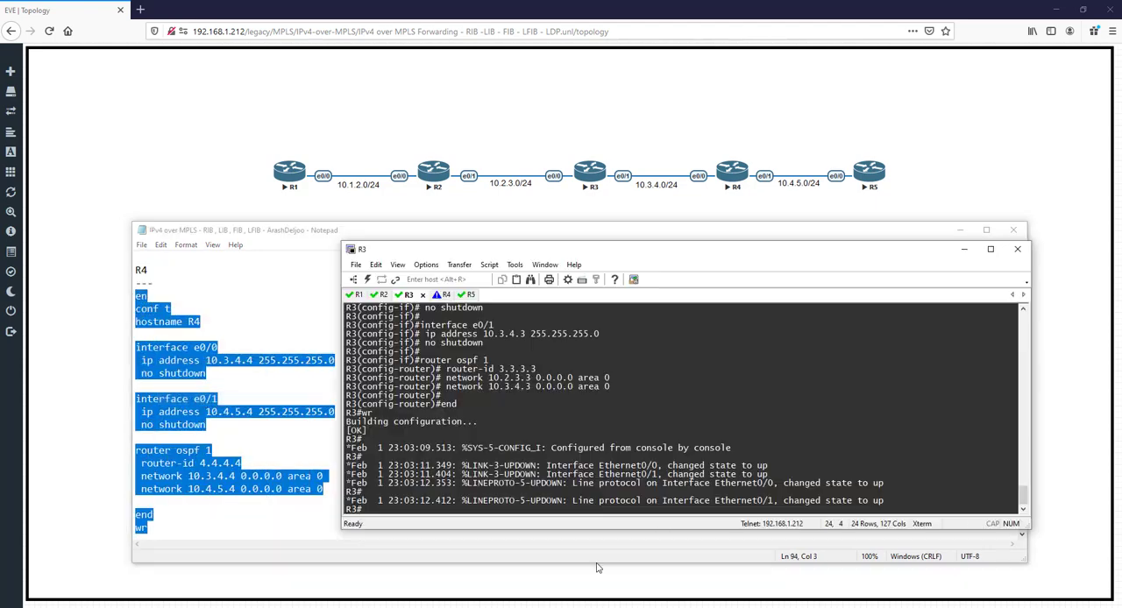
left_click(432, 294)
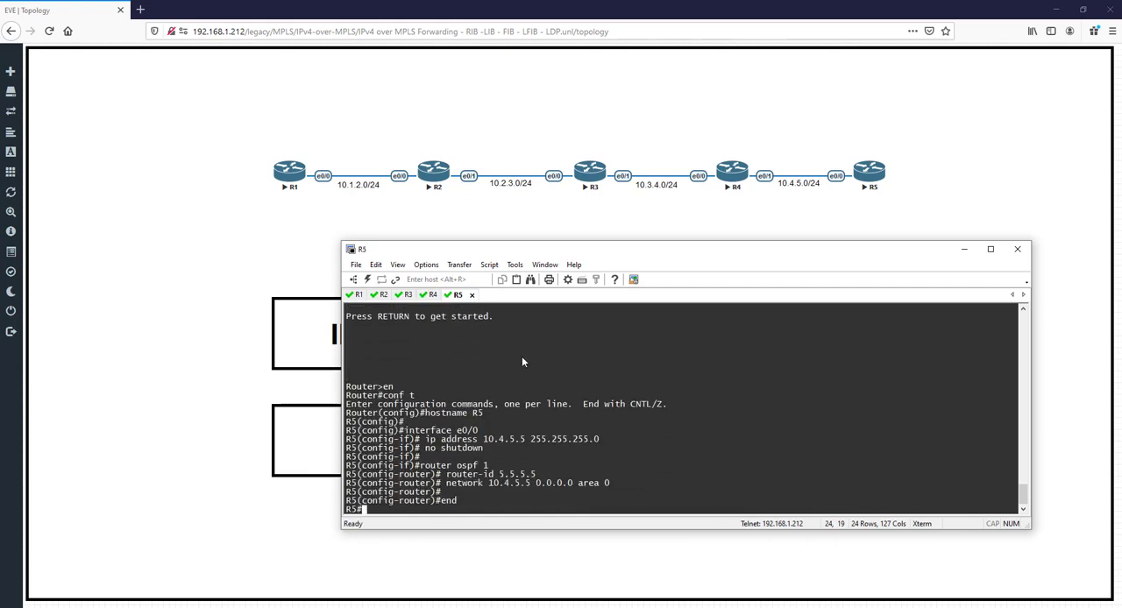
type("wr")
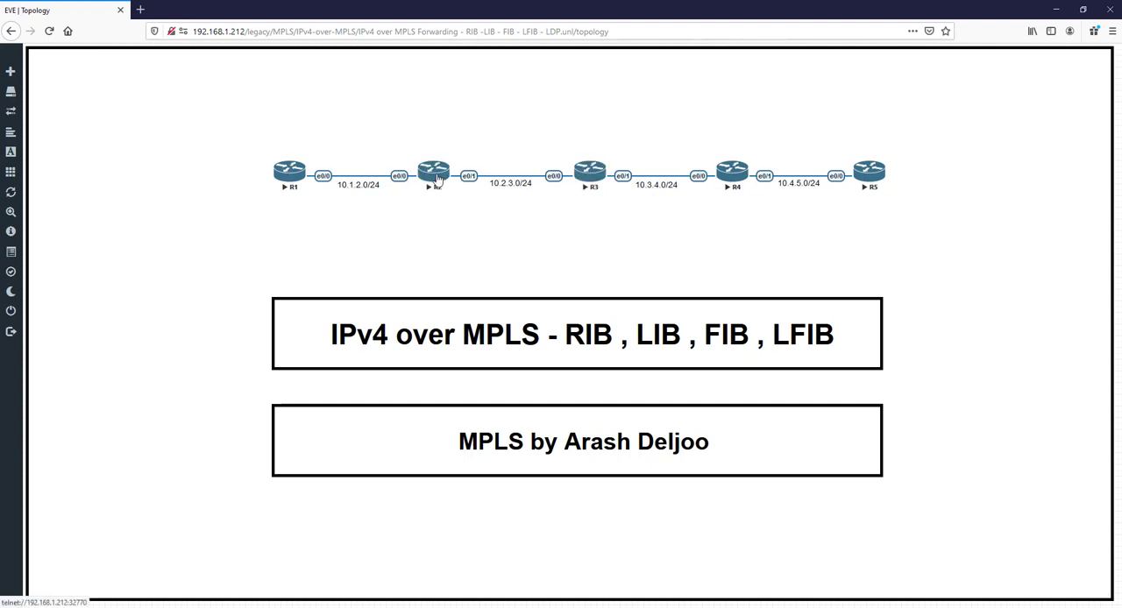
mouse_move(682, 167)
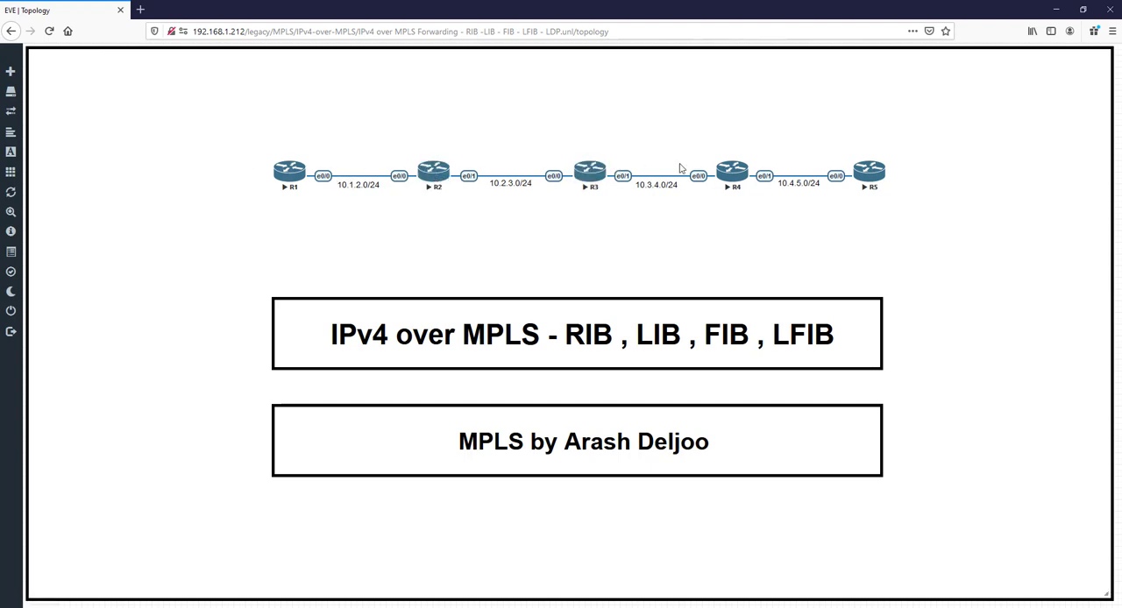
mouse_move(516, 291)
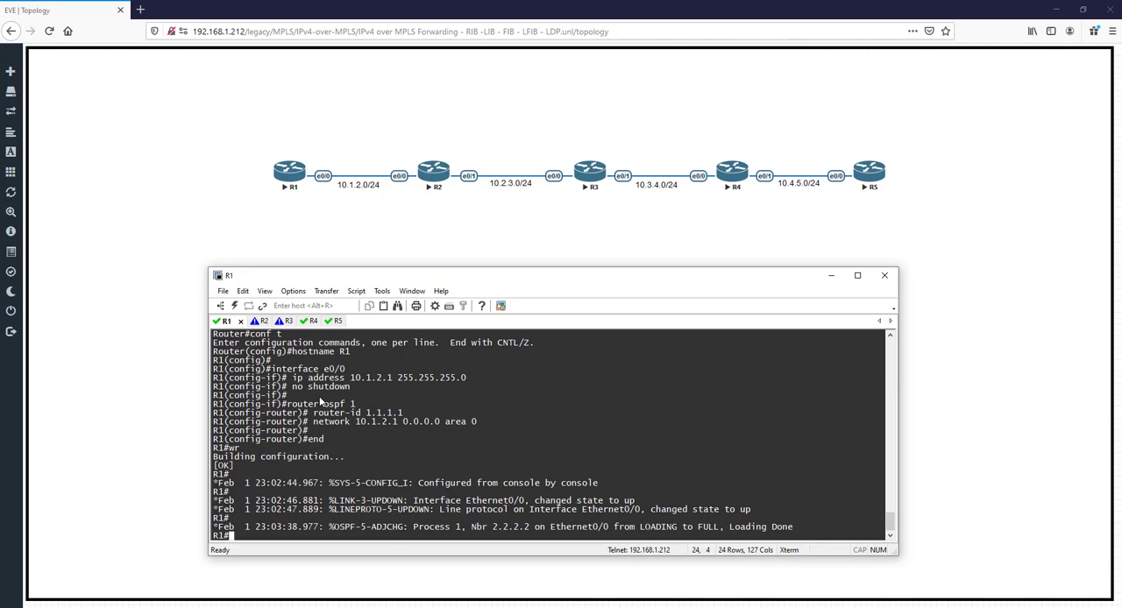
Check OSPF neighbors with 'sh ip os nei' across the R1, R2 and R3 sessions
type("sh ip os nei")
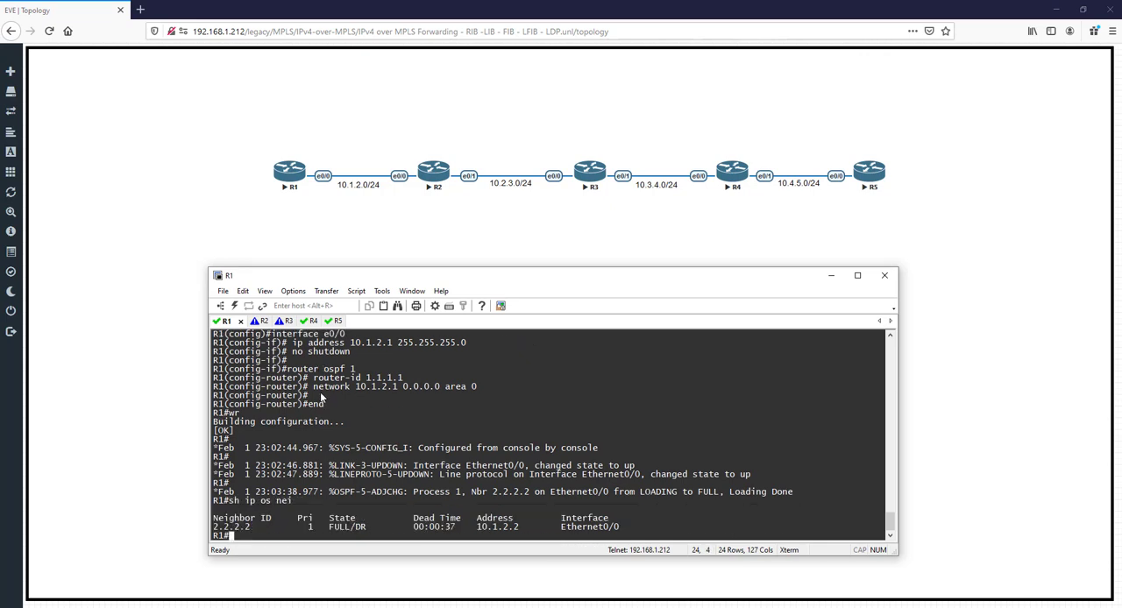
mouse_move(244, 532)
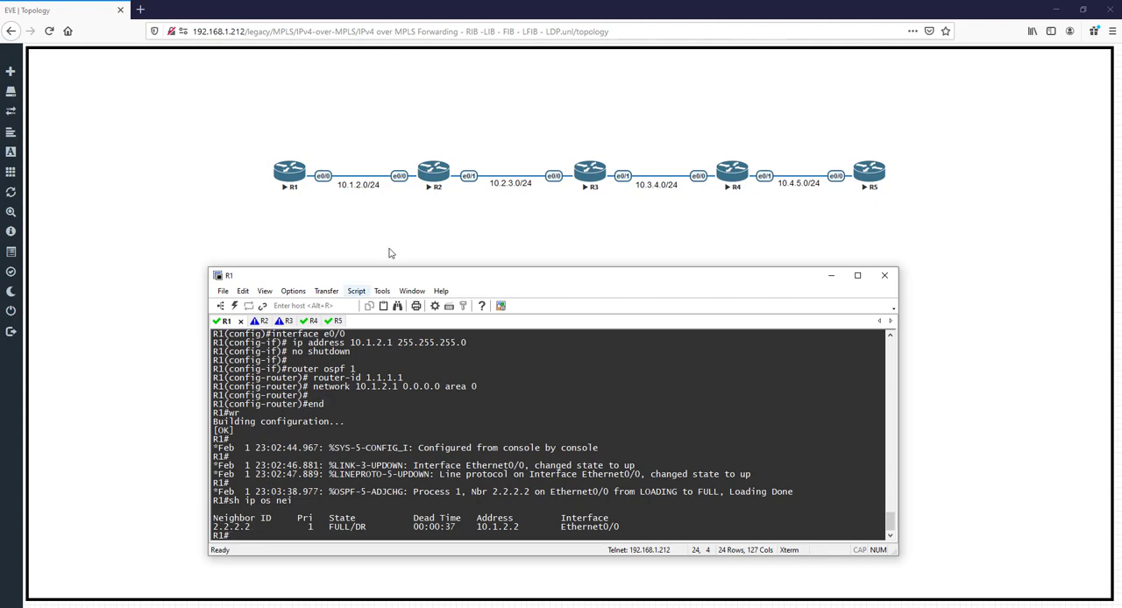
left_click(252, 320)
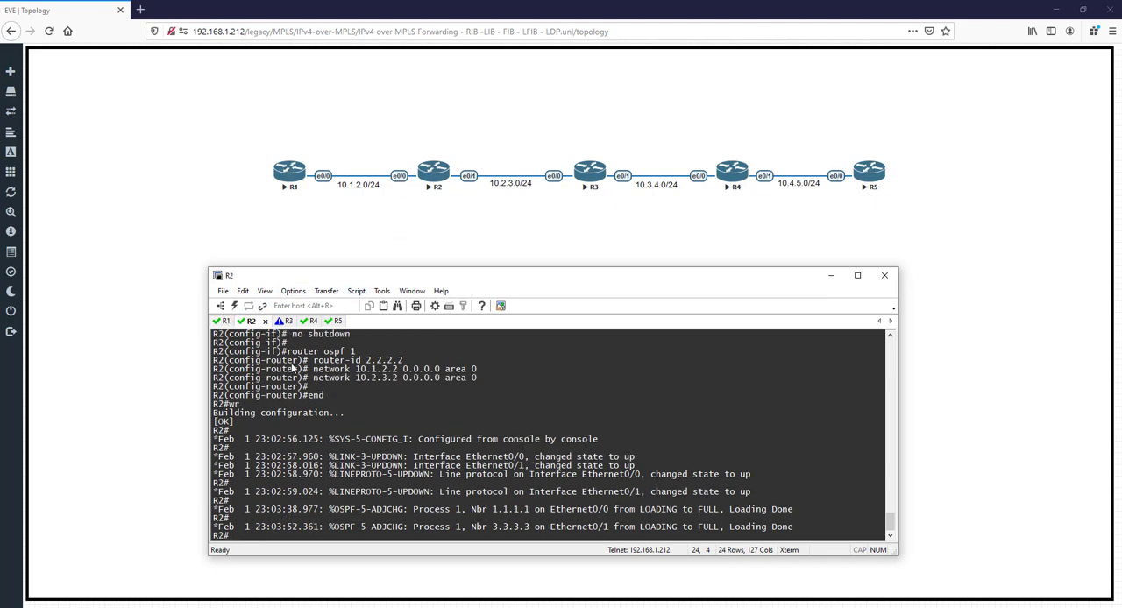
type("sh ip os nei")
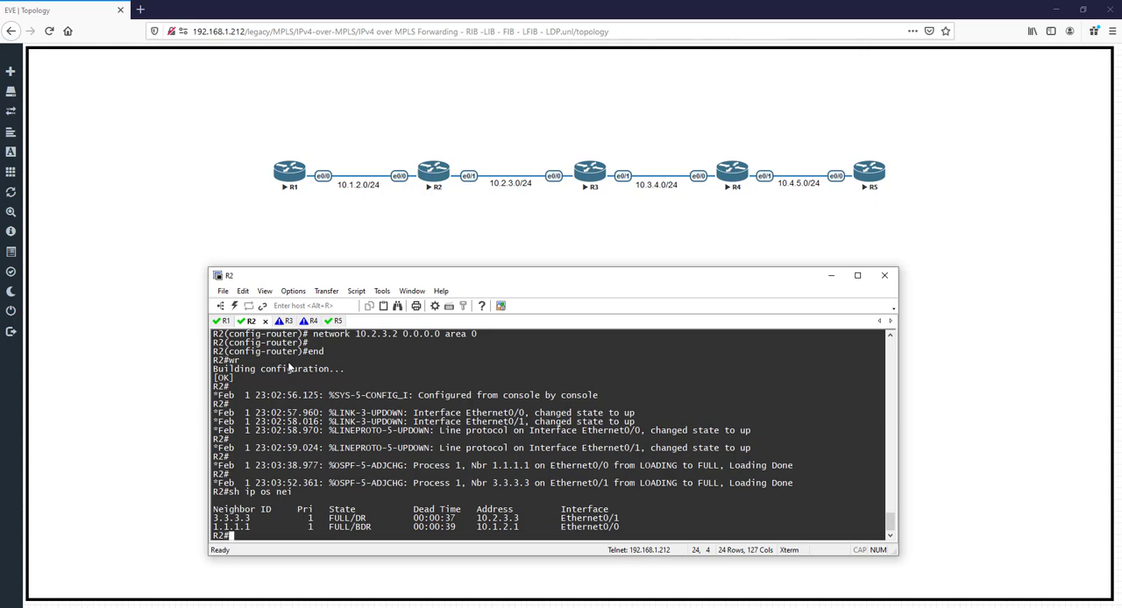
mouse_move(349, 406)
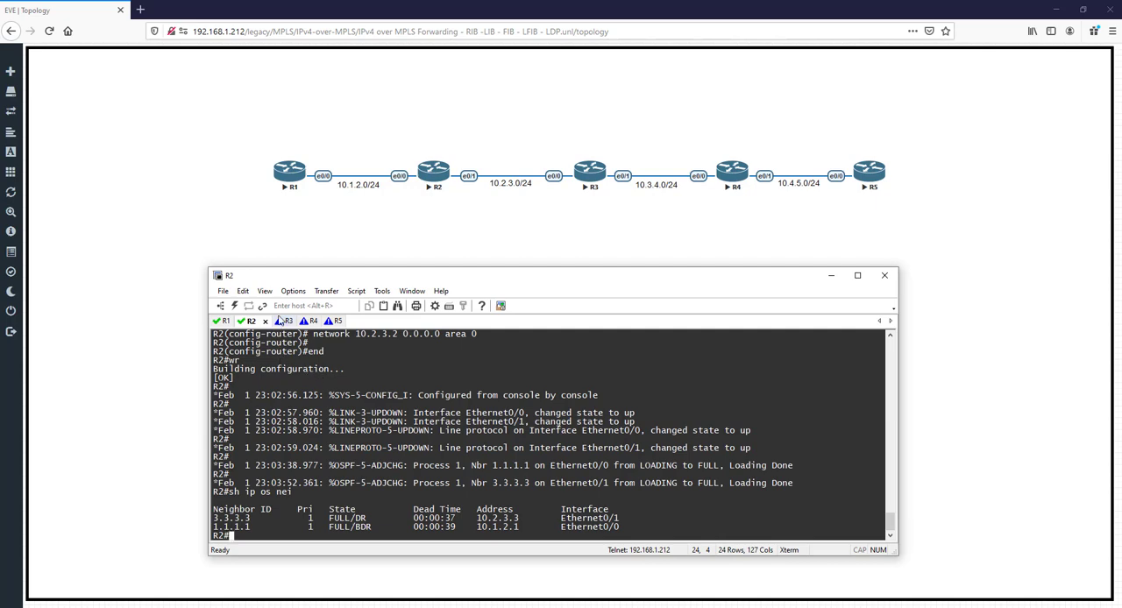
left_click(275, 321)
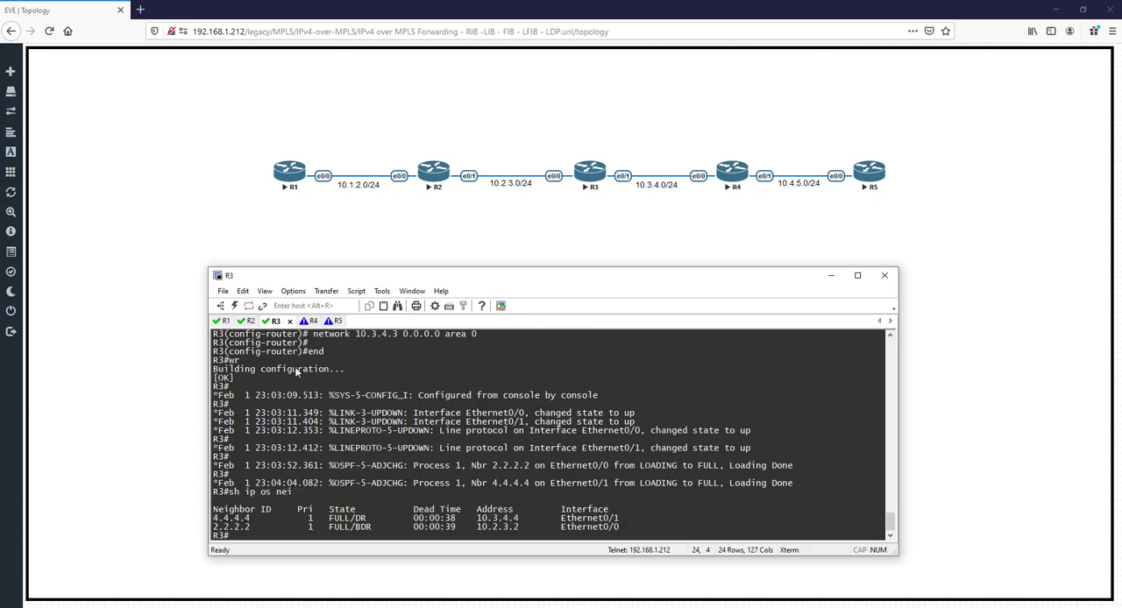
mouse_move(201, 461)
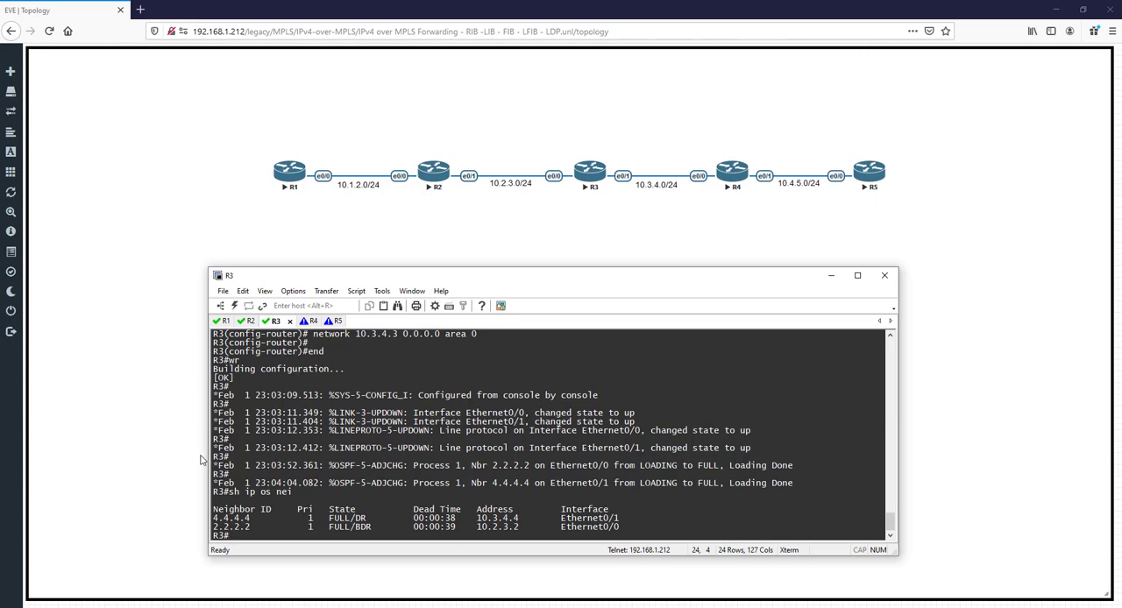
mouse_move(521, 416)
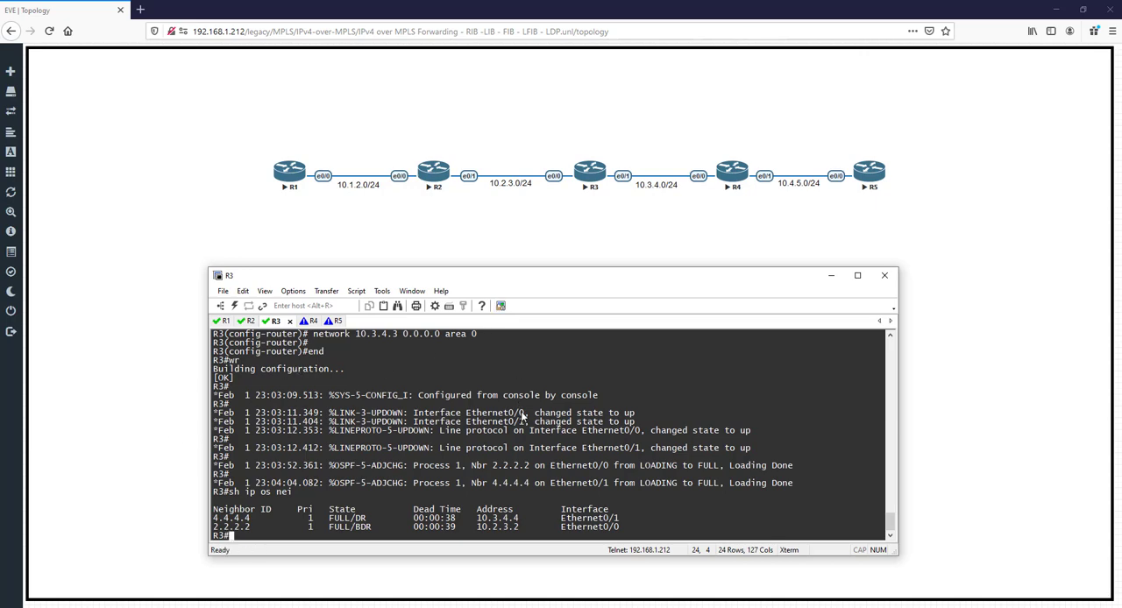
mouse_move(367, 320)
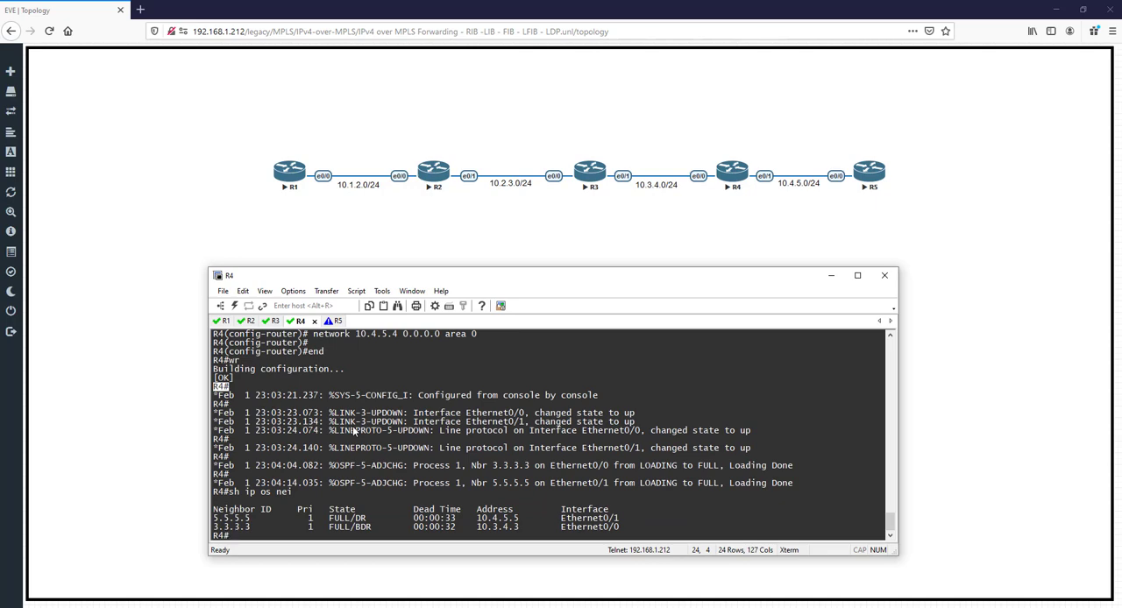
Ping 10.4.5.5 from the R1 session
left_click(324, 321)
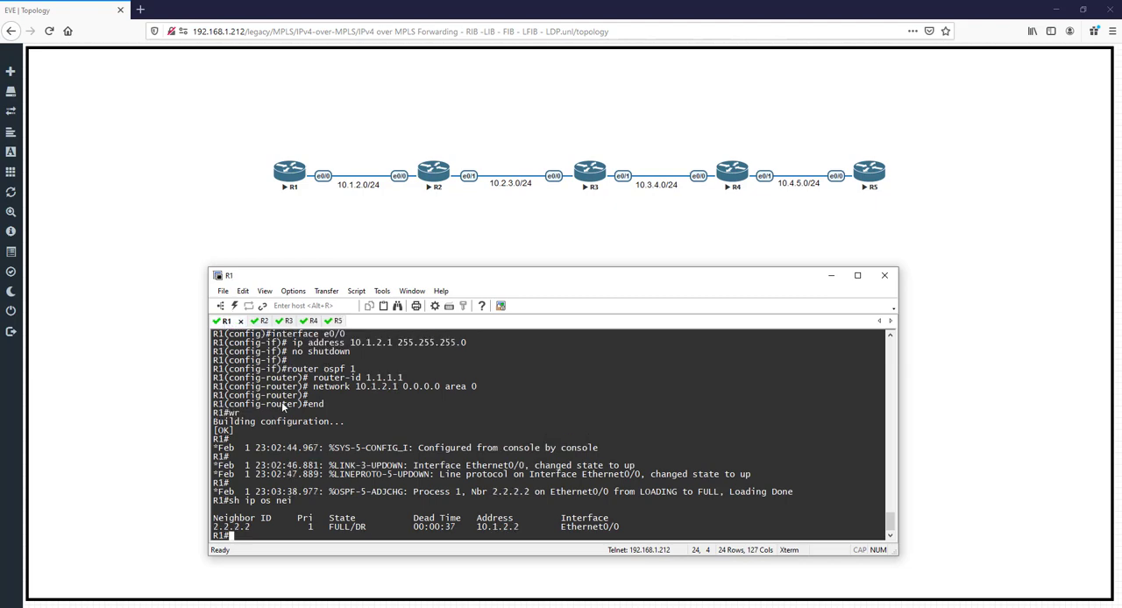
type("ping")
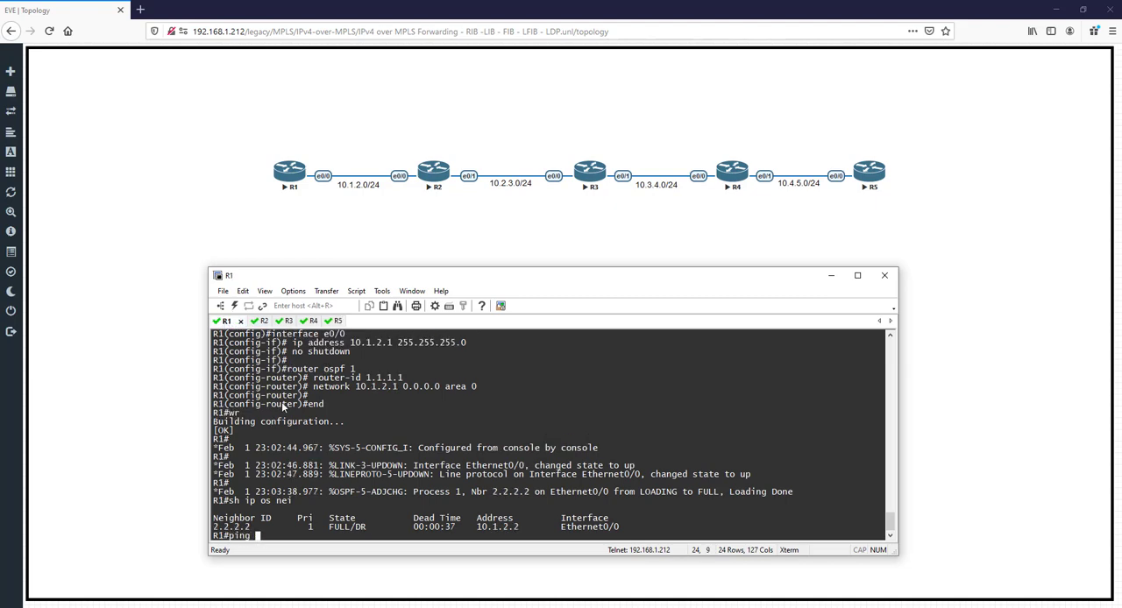
type("10.4.")
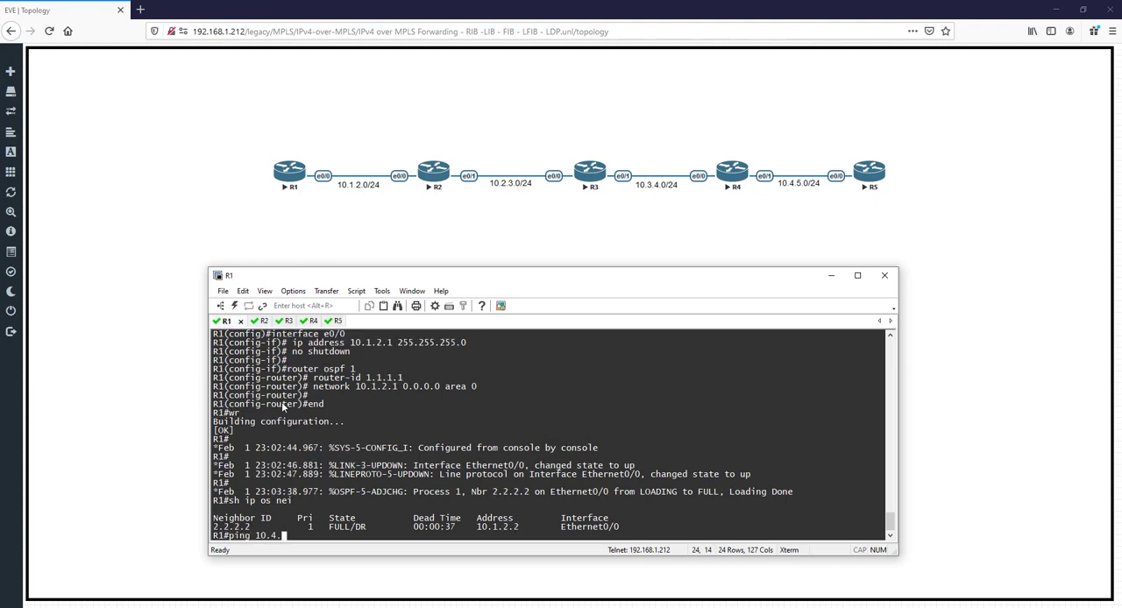
type("5.5")
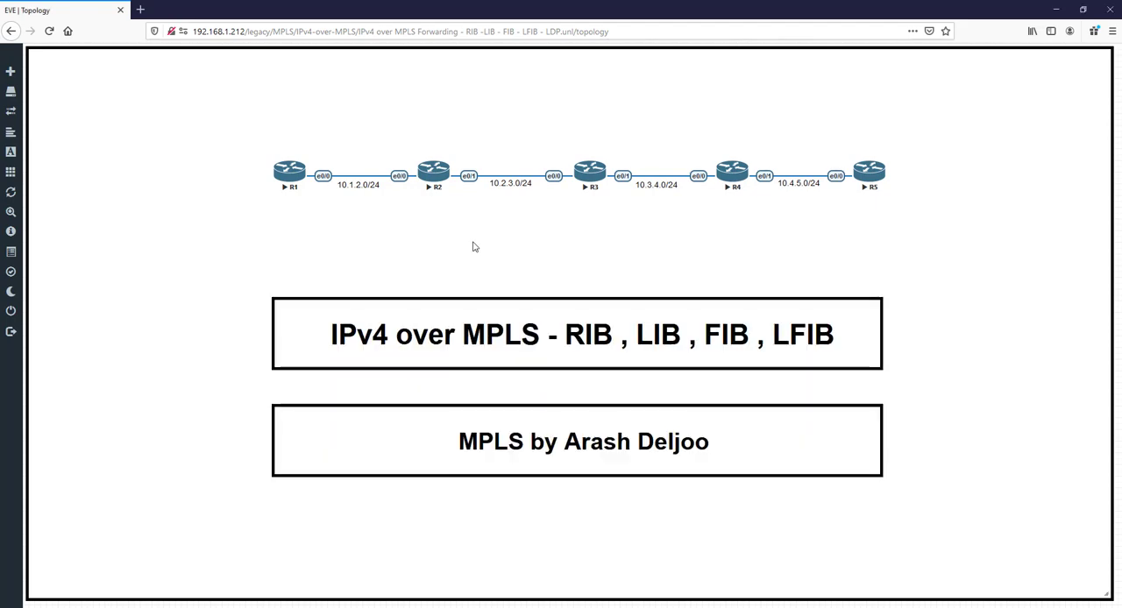
mouse_move(473, 254)
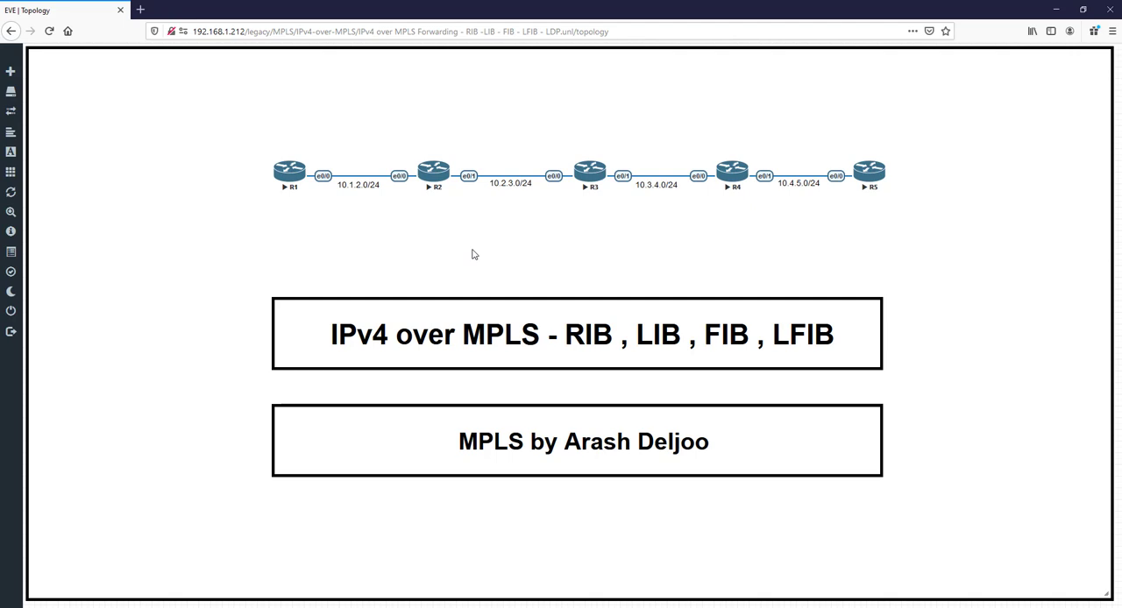
mouse_move(327, 200)
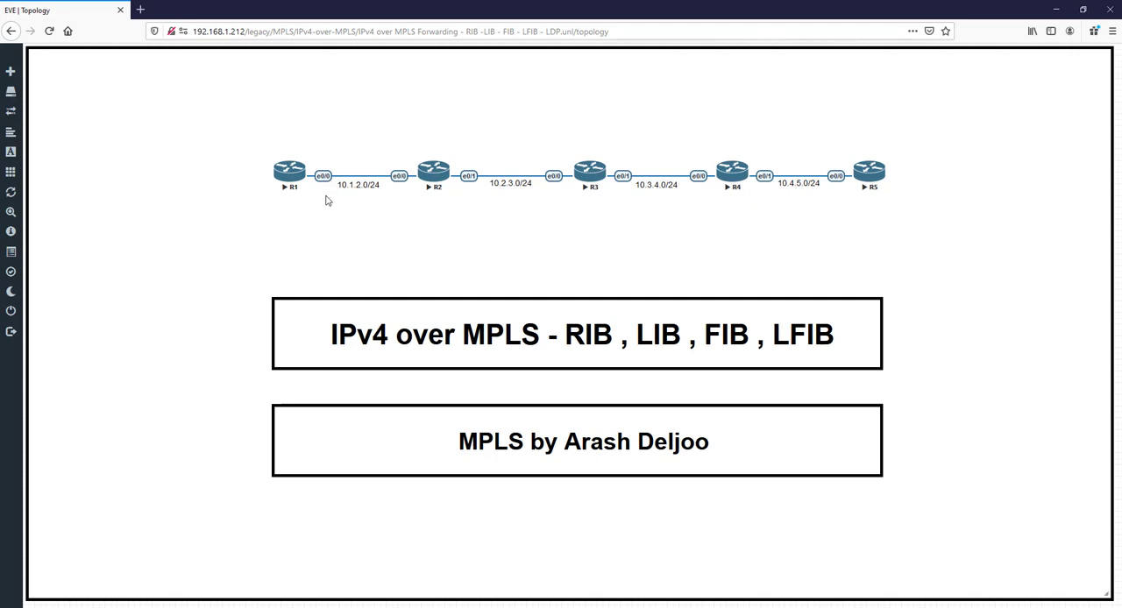
mouse_move(933, 192)
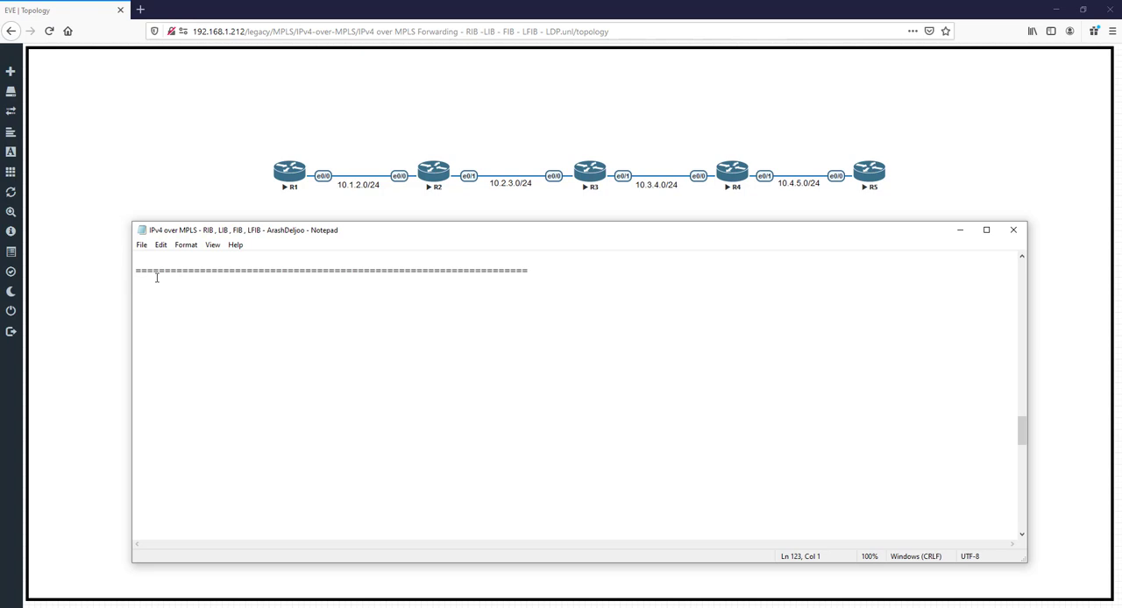
Start the new notes line with the R1 prompt 'r1(con'
type("SW")
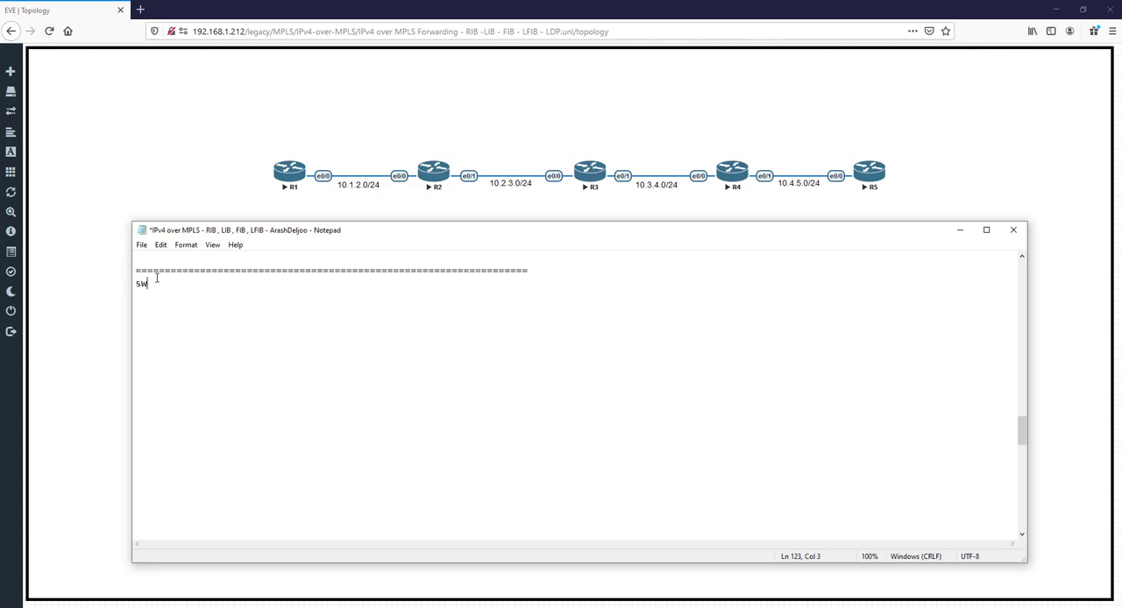
key("Backspace")
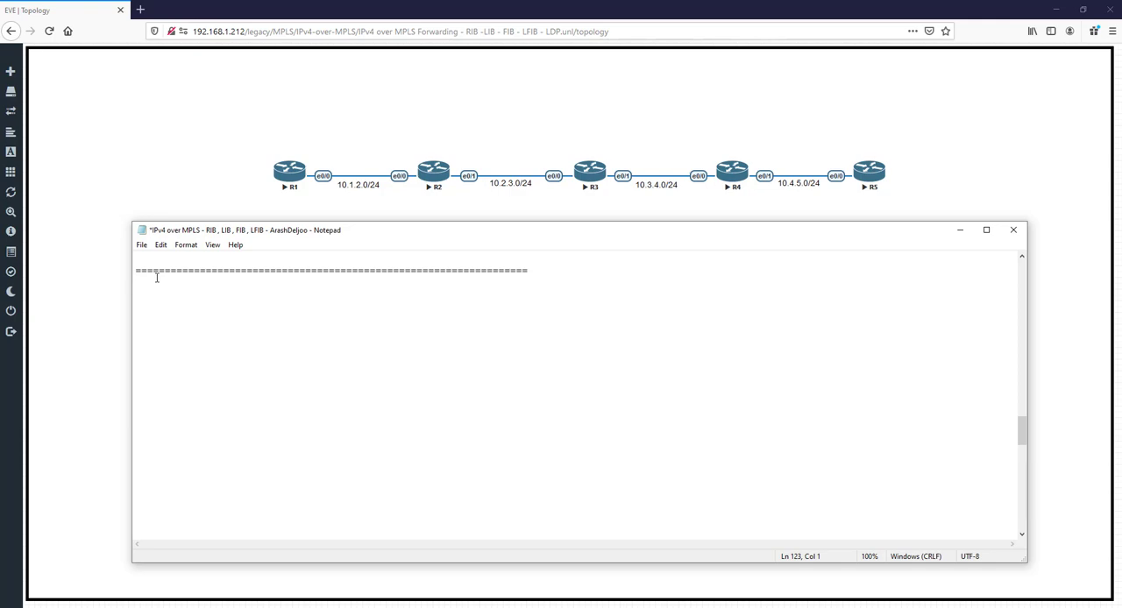
type("r1(con")
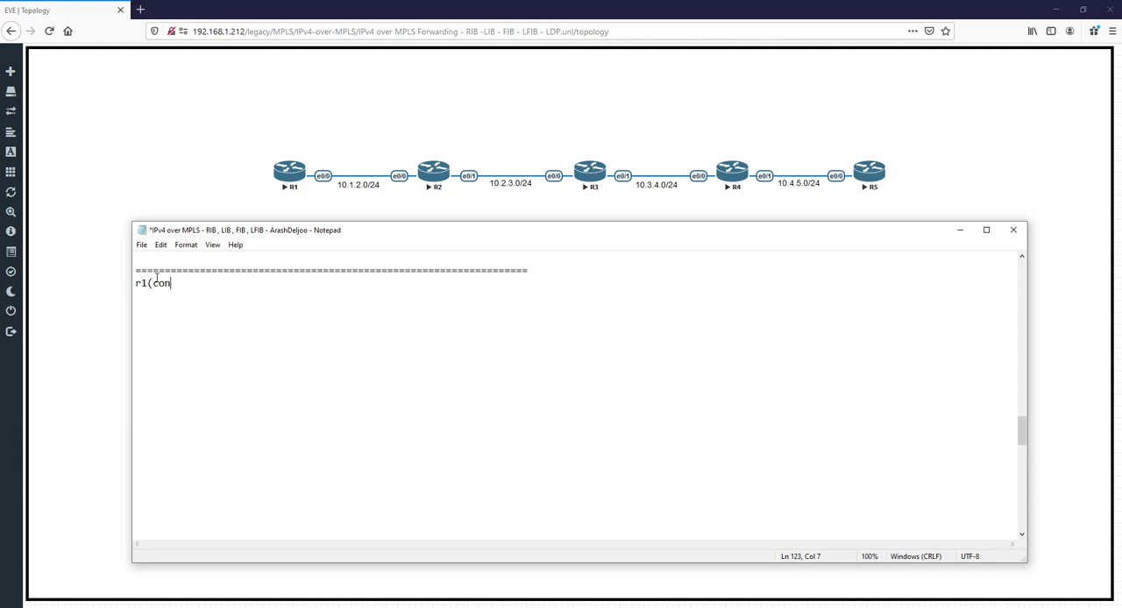